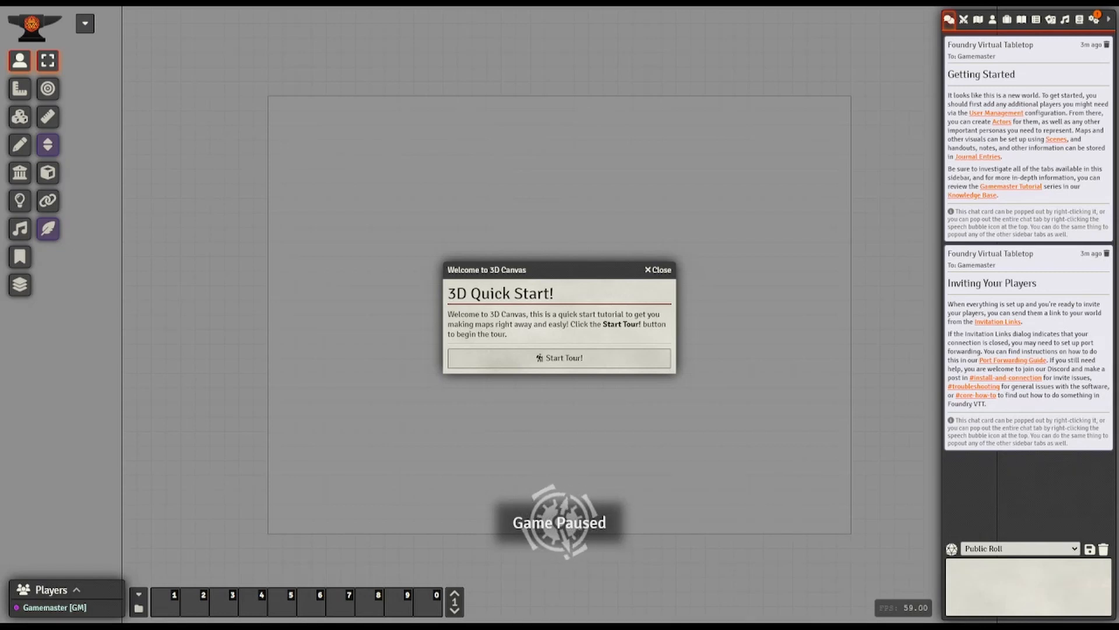
# Start the 3D Canvas quick-start tour and create the new Quick 3D Scene.
pyautogui.click(560, 358)
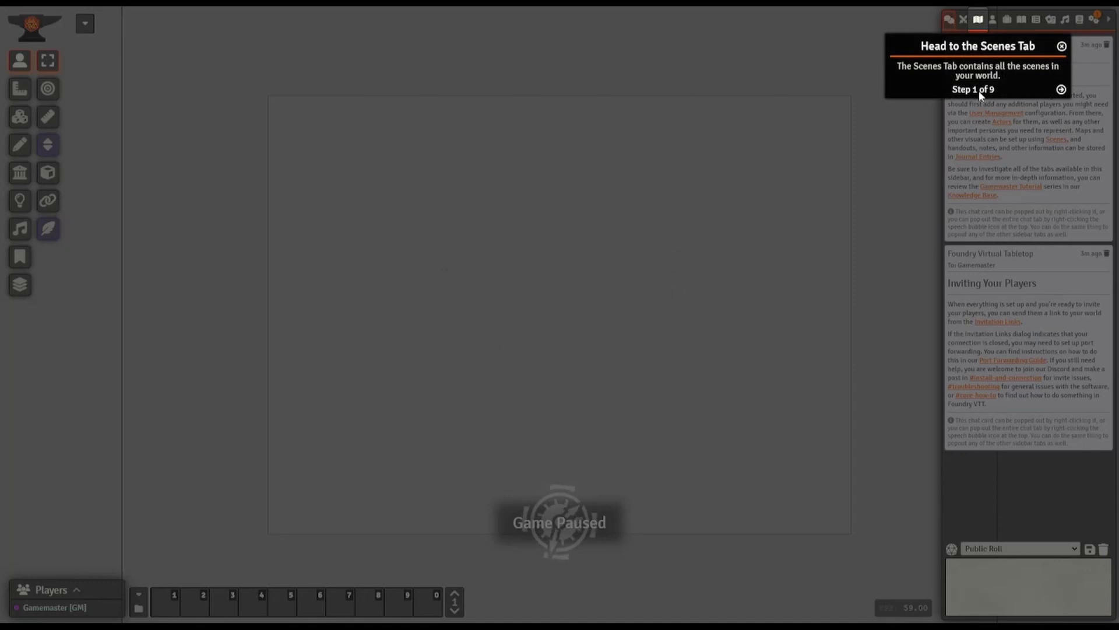
pyautogui.click(1061, 90)
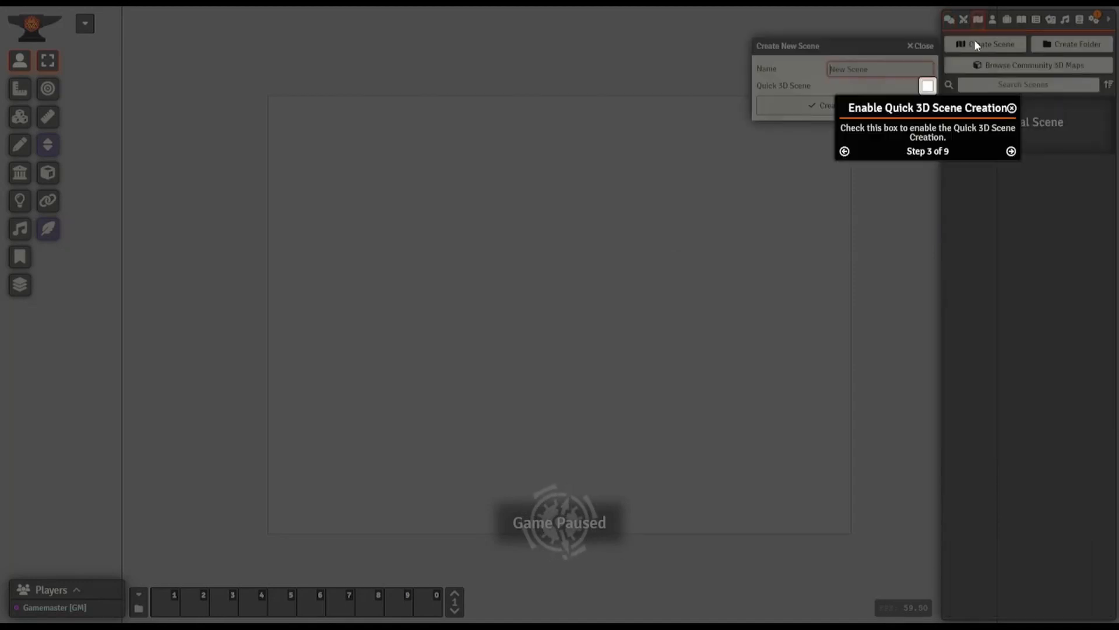
pyautogui.click(821, 105)
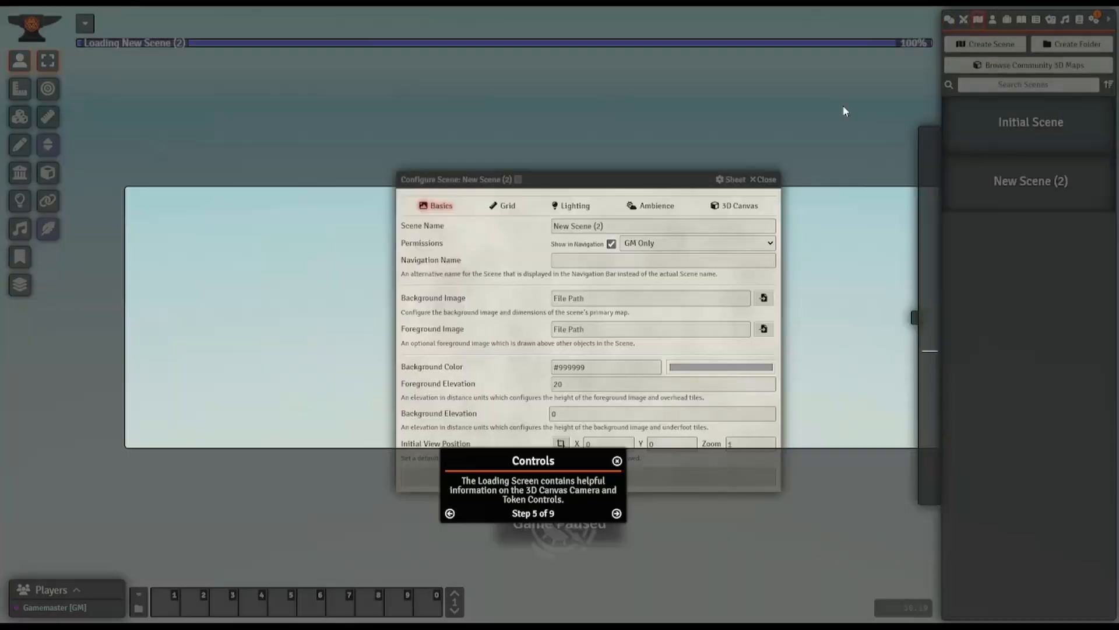
# Advance through the remaining tour popups, including the camera and token controls reference.
pyautogui.click(617, 513)
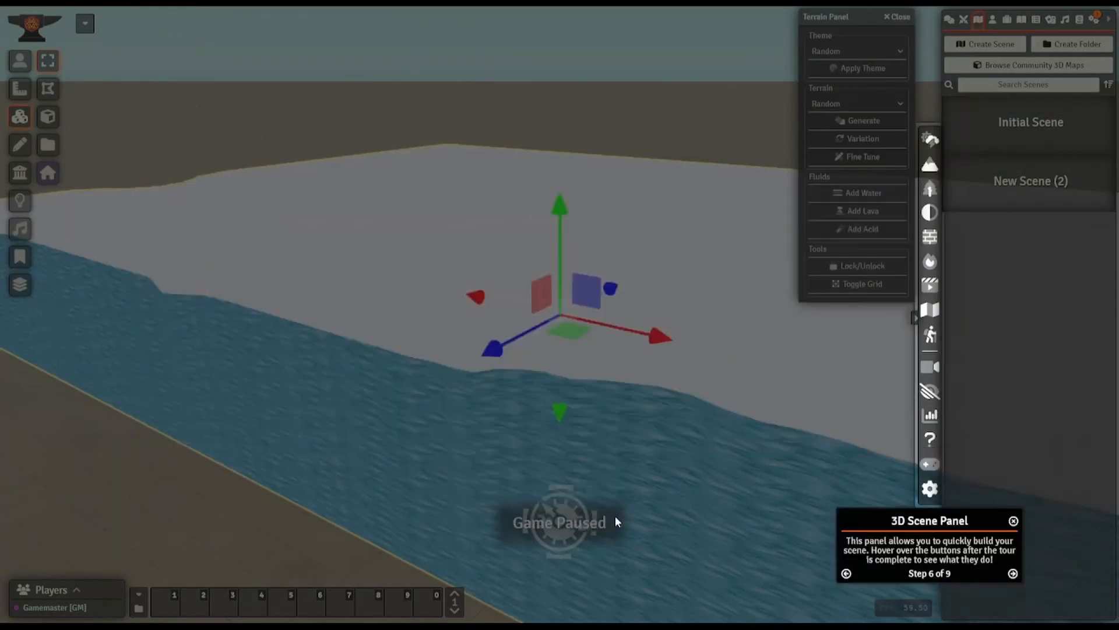
pyautogui.click(1012, 573)
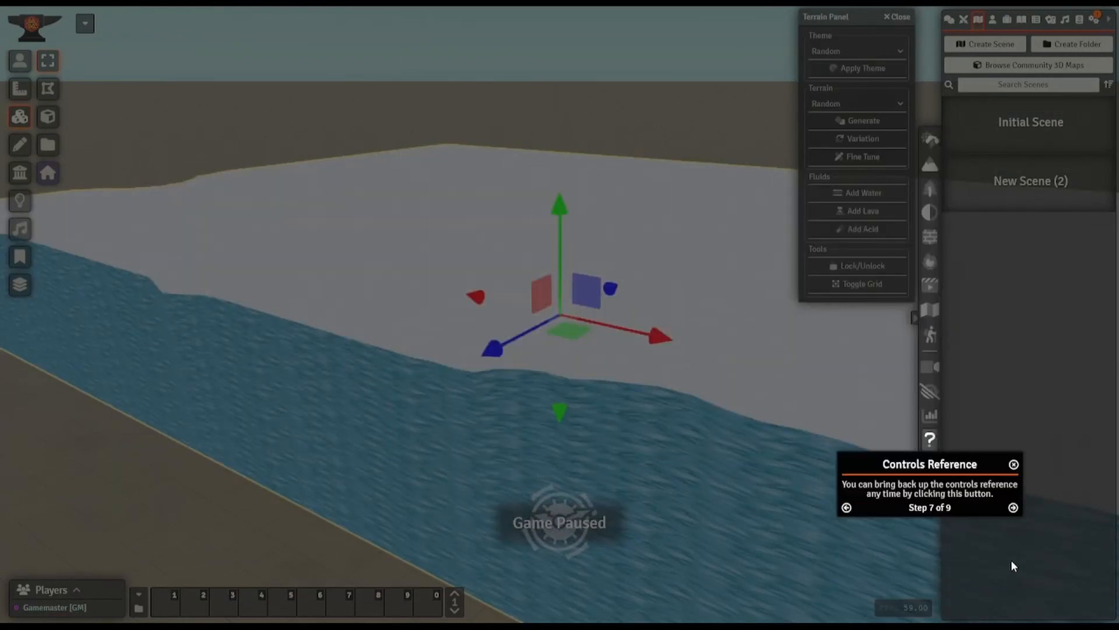
pyautogui.click(1012, 507)
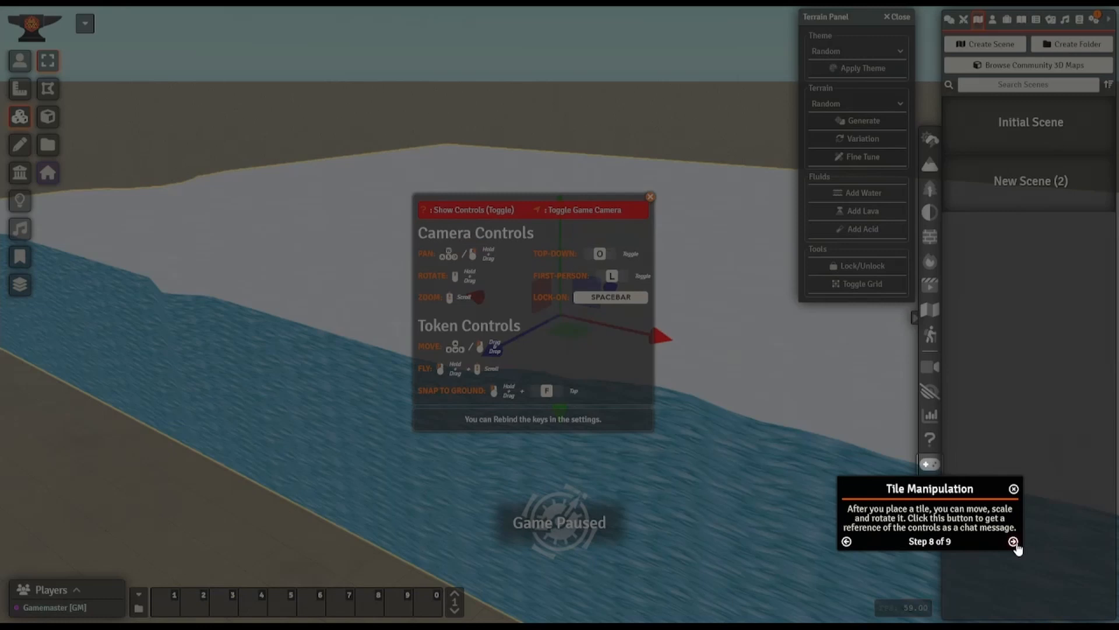
pyautogui.click(1013, 541)
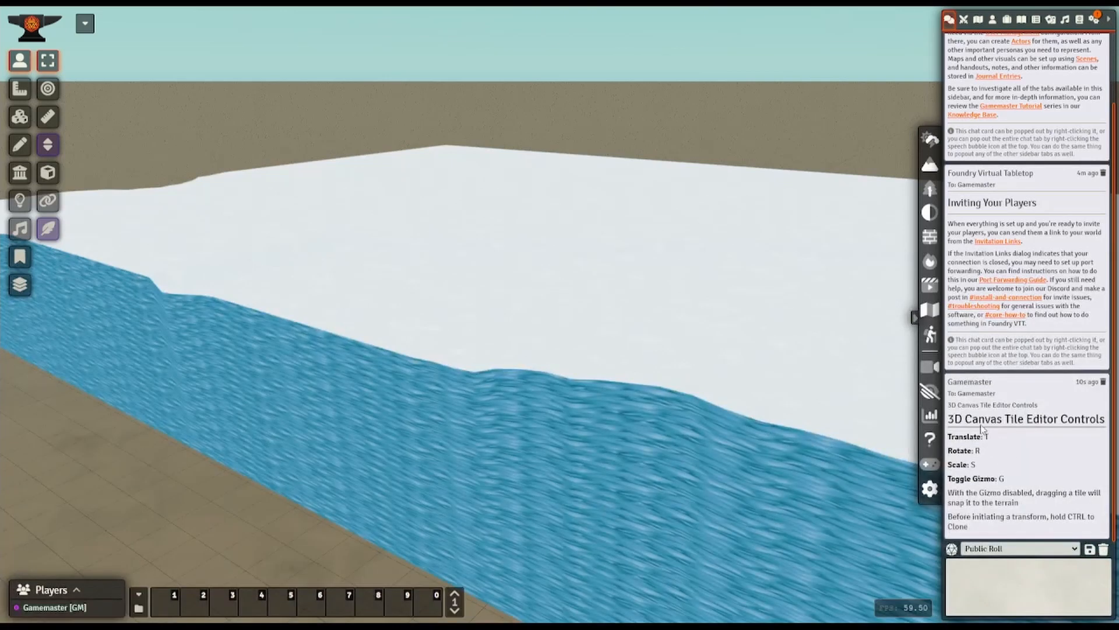
pyautogui.click(931, 335)
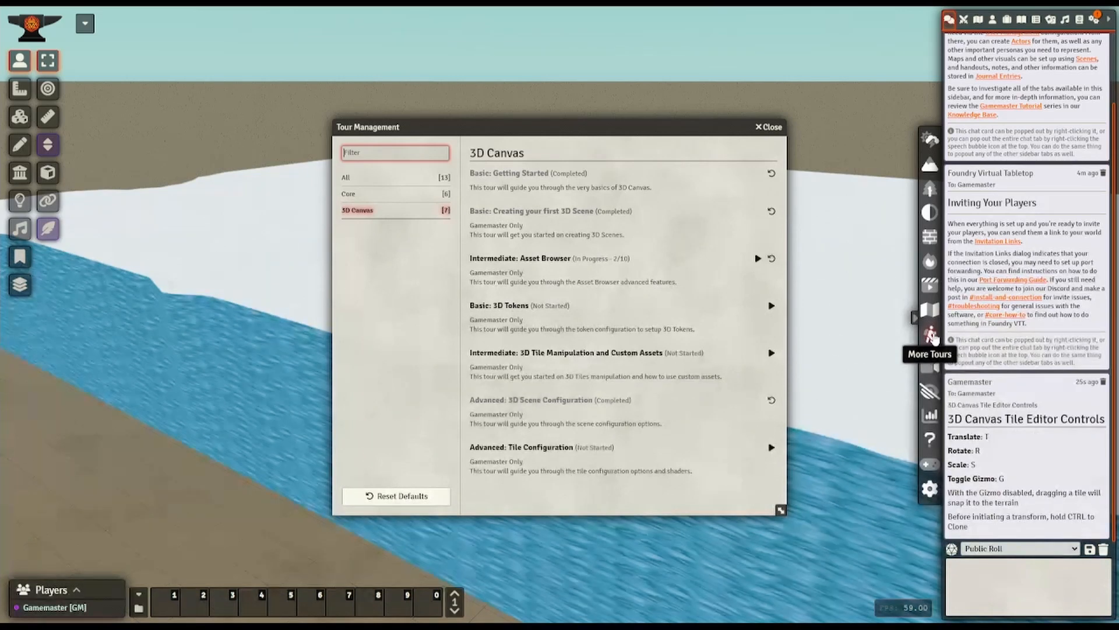
pyautogui.click(770, 126)
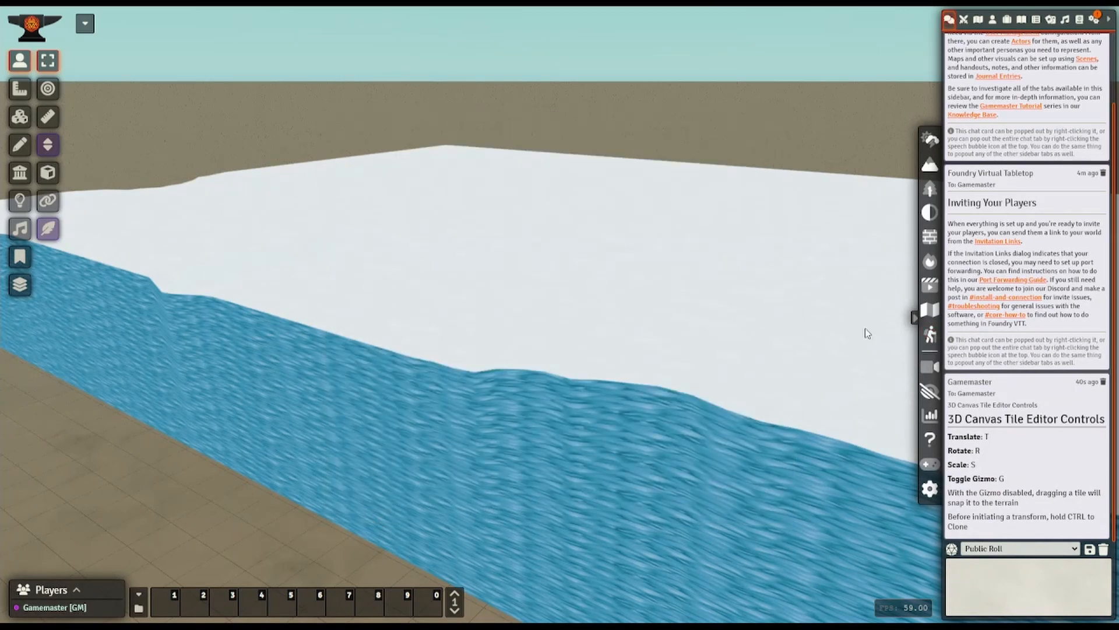
pyautogui.moveTo(880, 240)
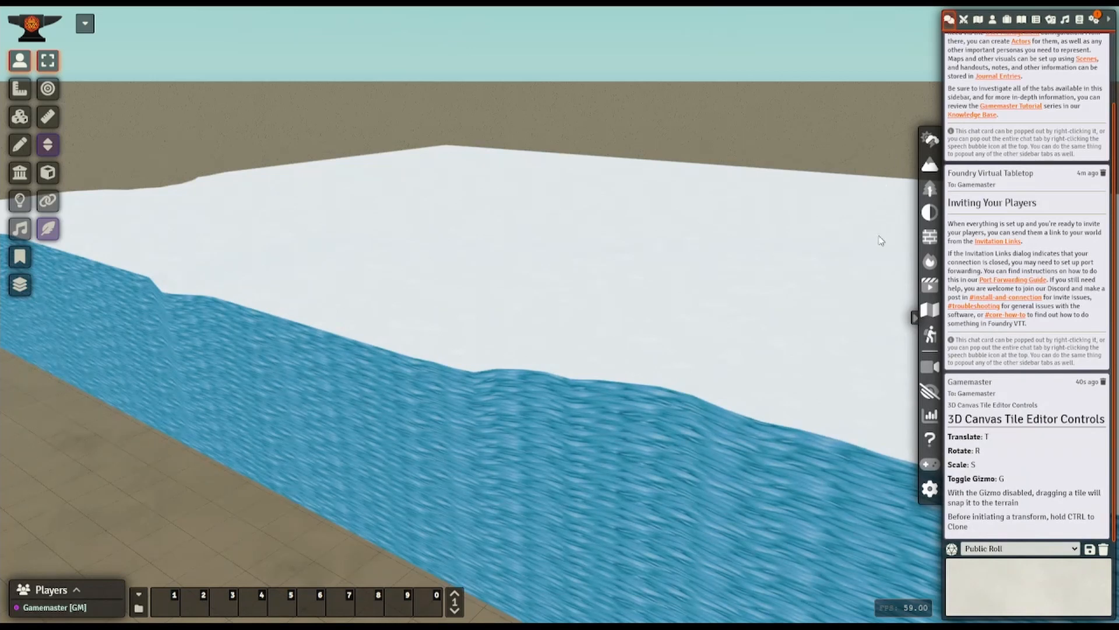
pyautogui.moveTo(822, 244)
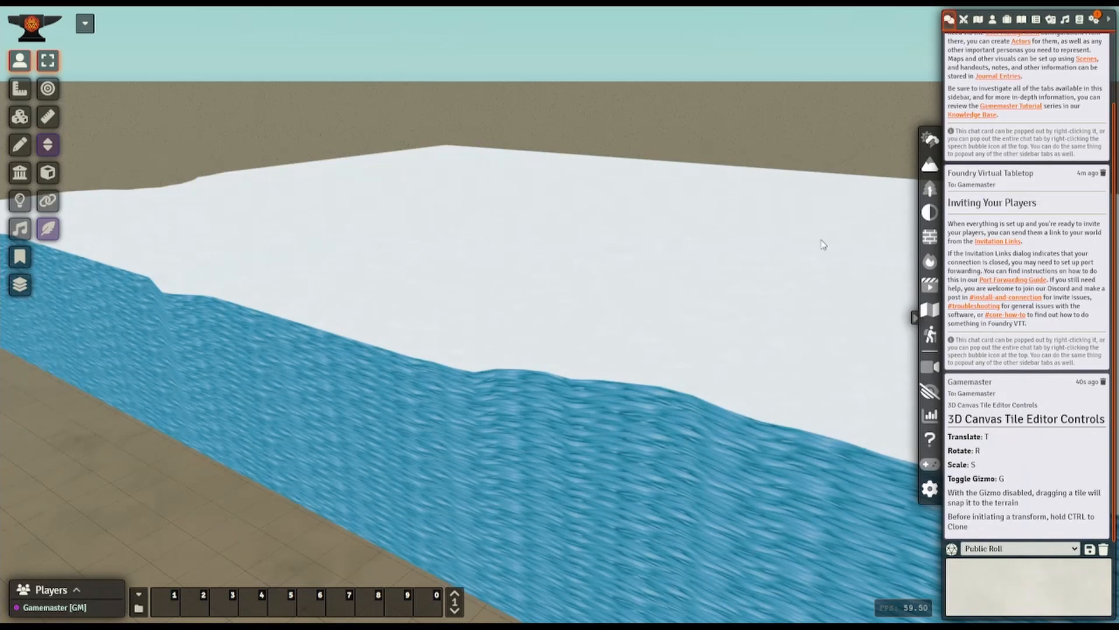
pyautogui.moveTo(807, 176)
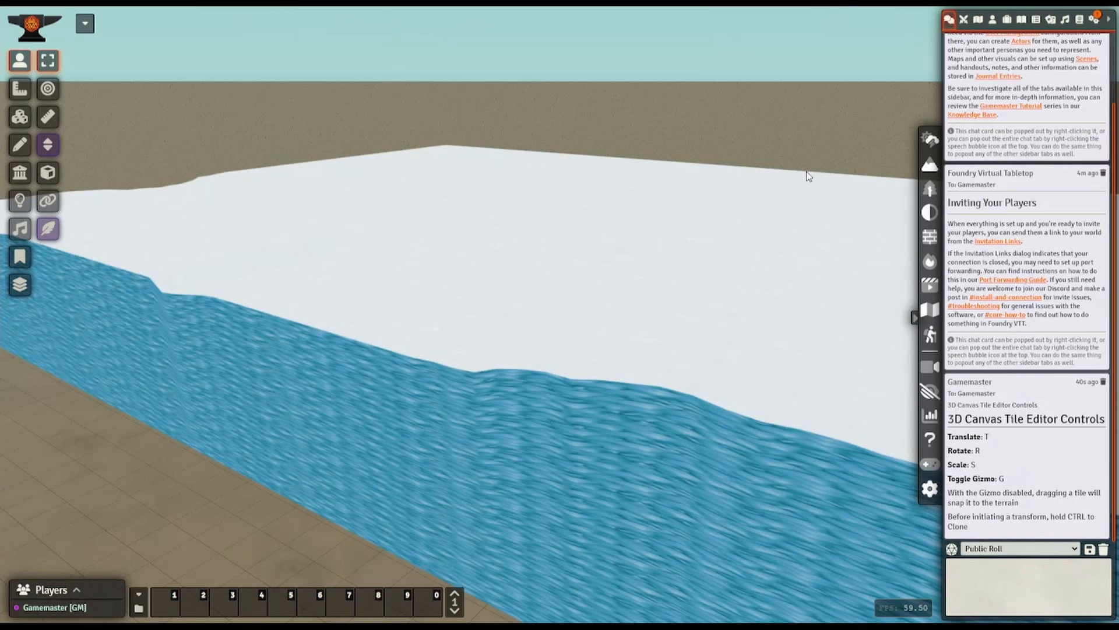
pyautogui.moveTo(803, 180)
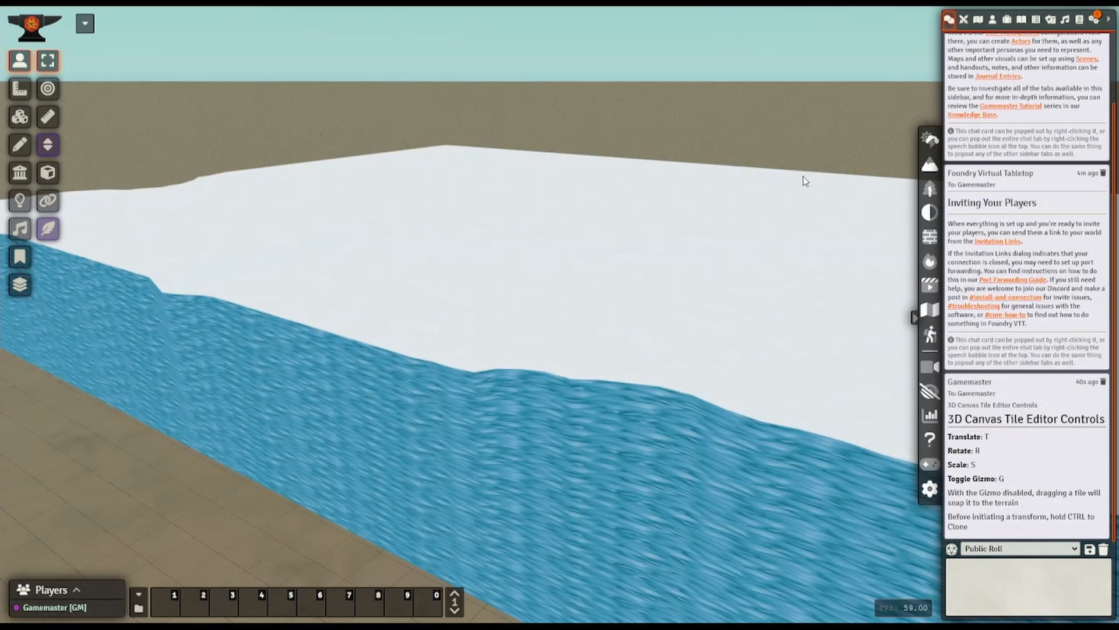
pyautogui.moveTo(821, 255)
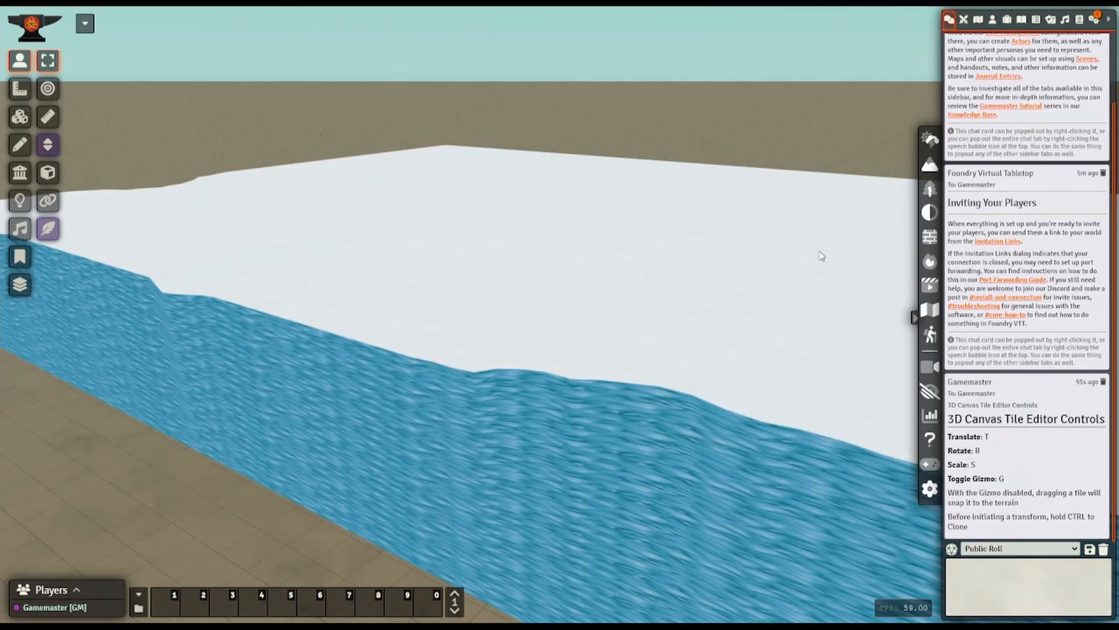
pyautogui.moveTo(785, 218)
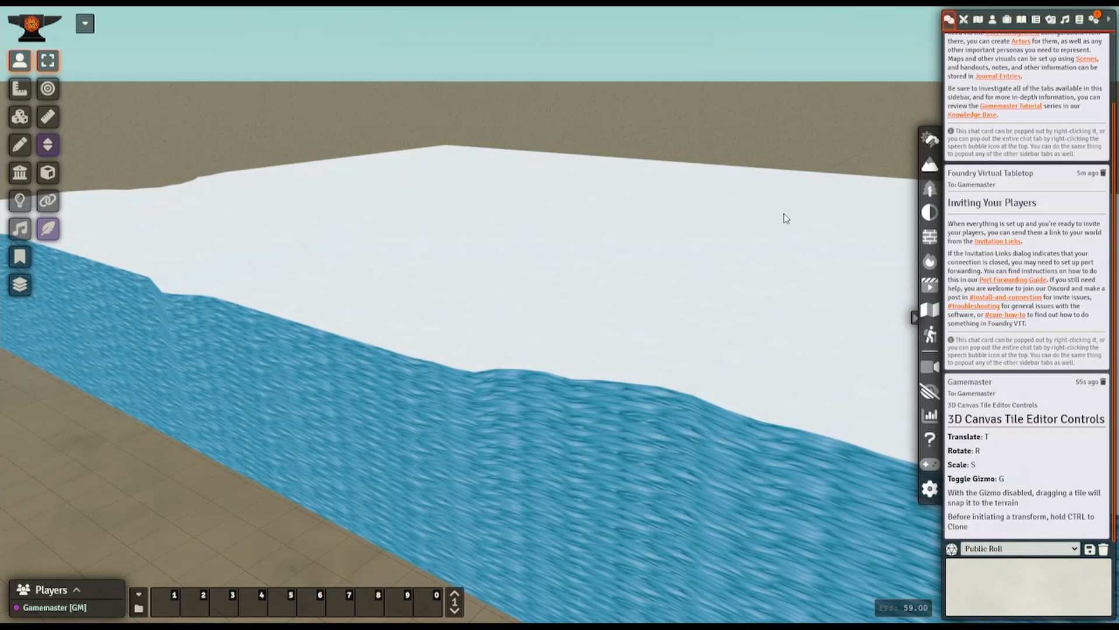
pyautogui.moveTo(850, 106)
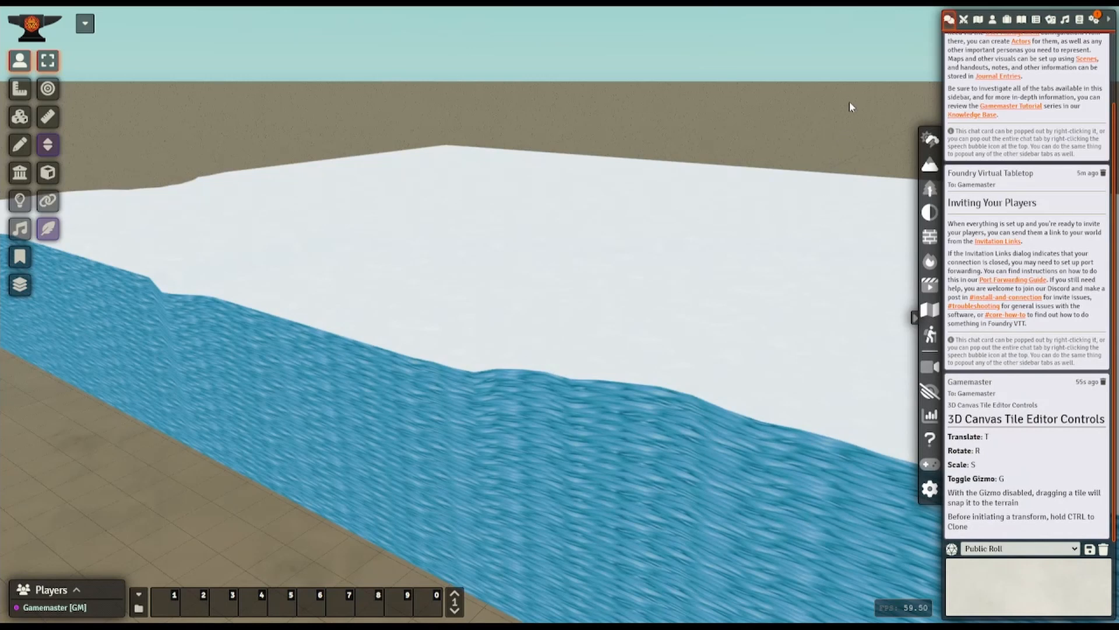
pyautogui.moveTo(907, 326)
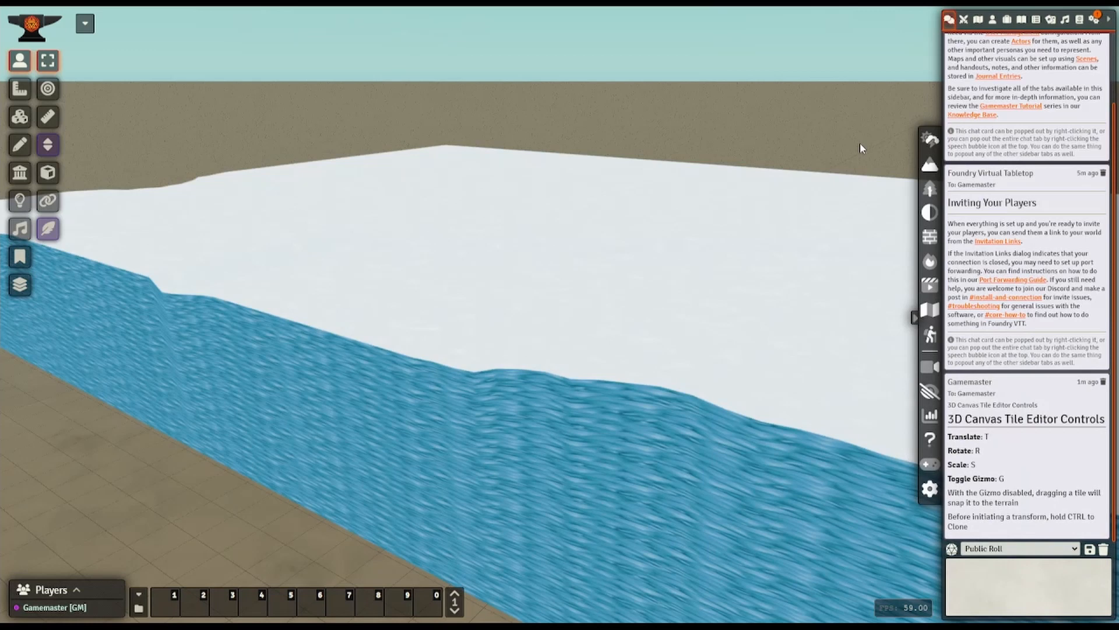
pyautogui.moveTo(843, 143)
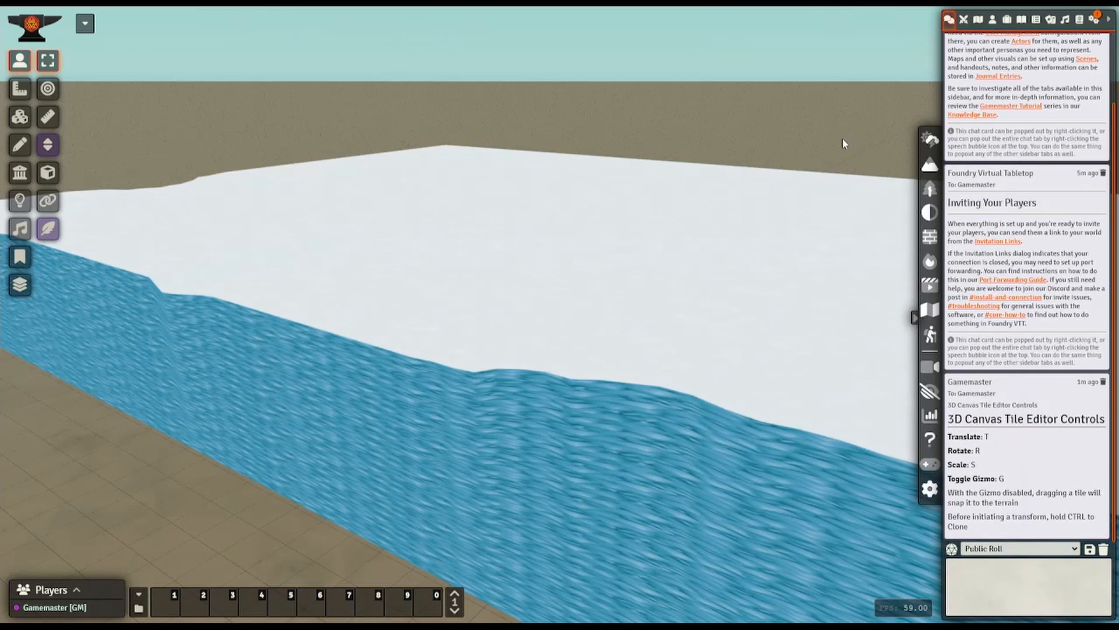
pyautogui.moveTo(930, 139)
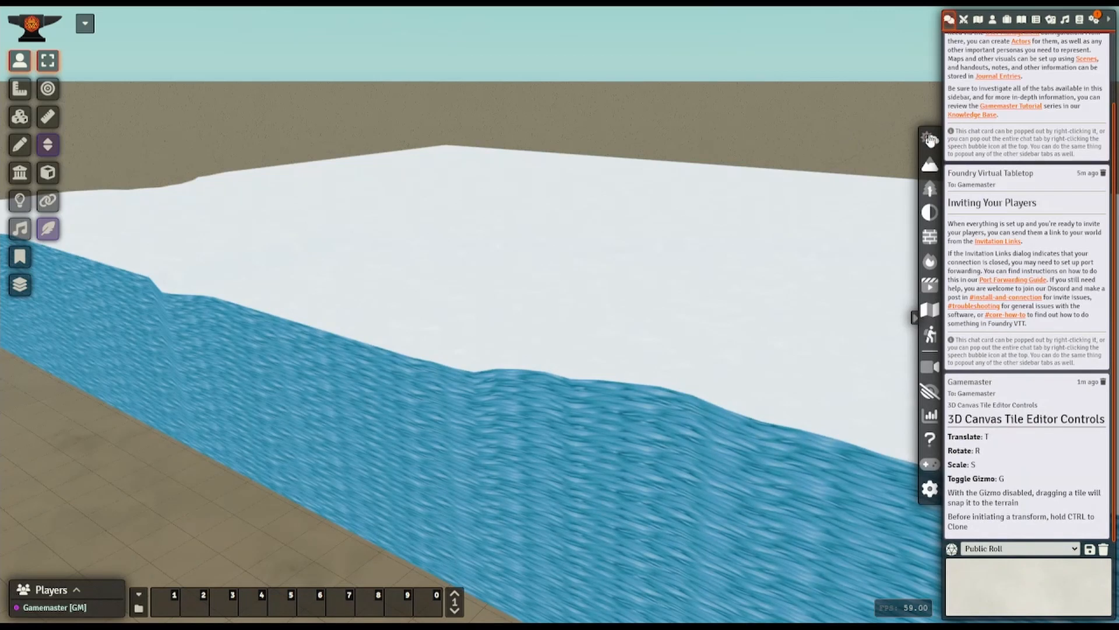
# Regenerate the terrain twice from the Environment > Terrain panel until rolling hills replace the flat plain.
pyautogui.click(929, 139)
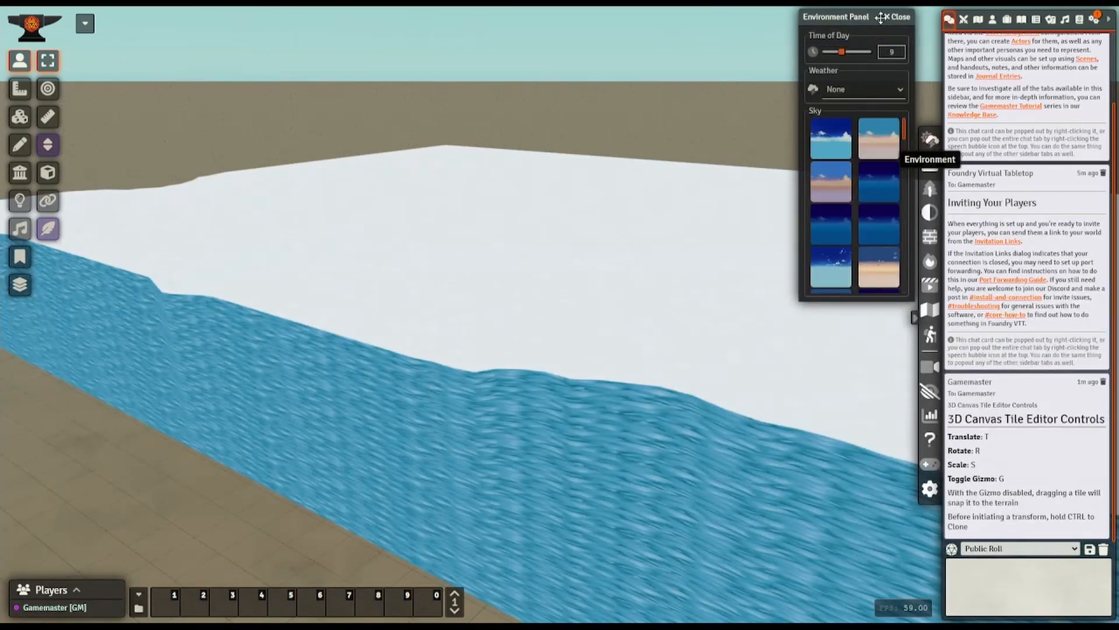
pyautogui.click(931, 165)
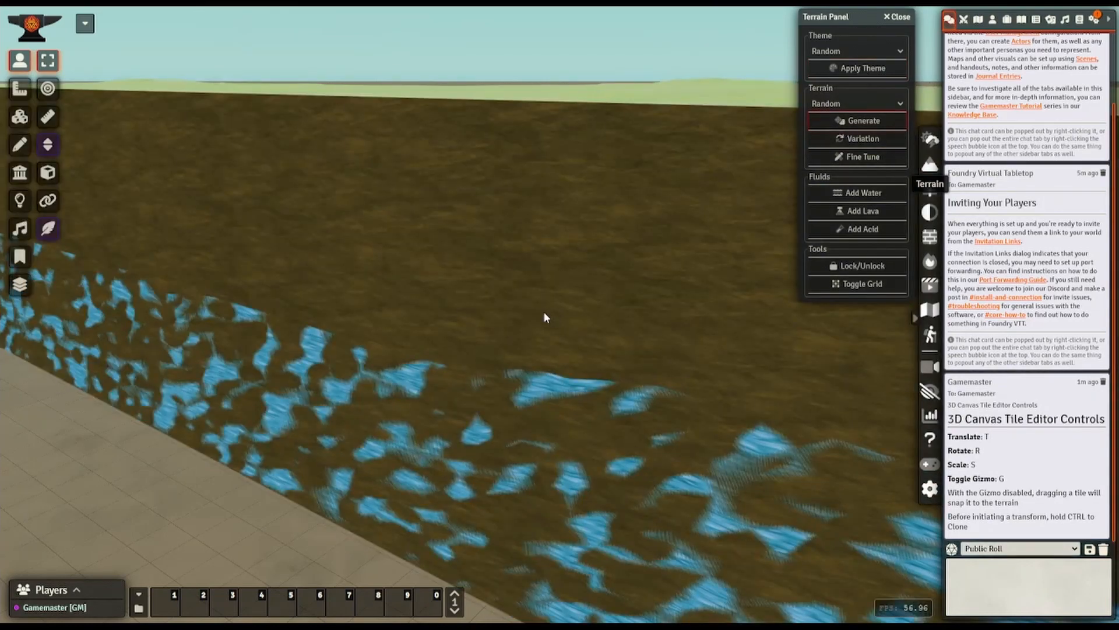
pyautogui.click(857, 120)
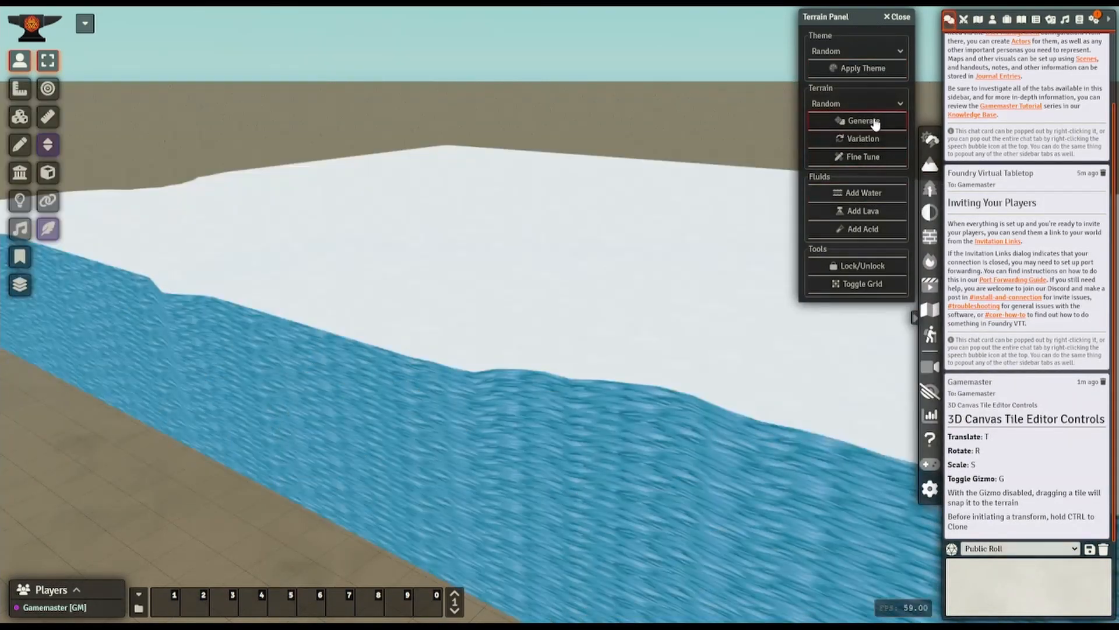
pyautogui.click(863, 120)
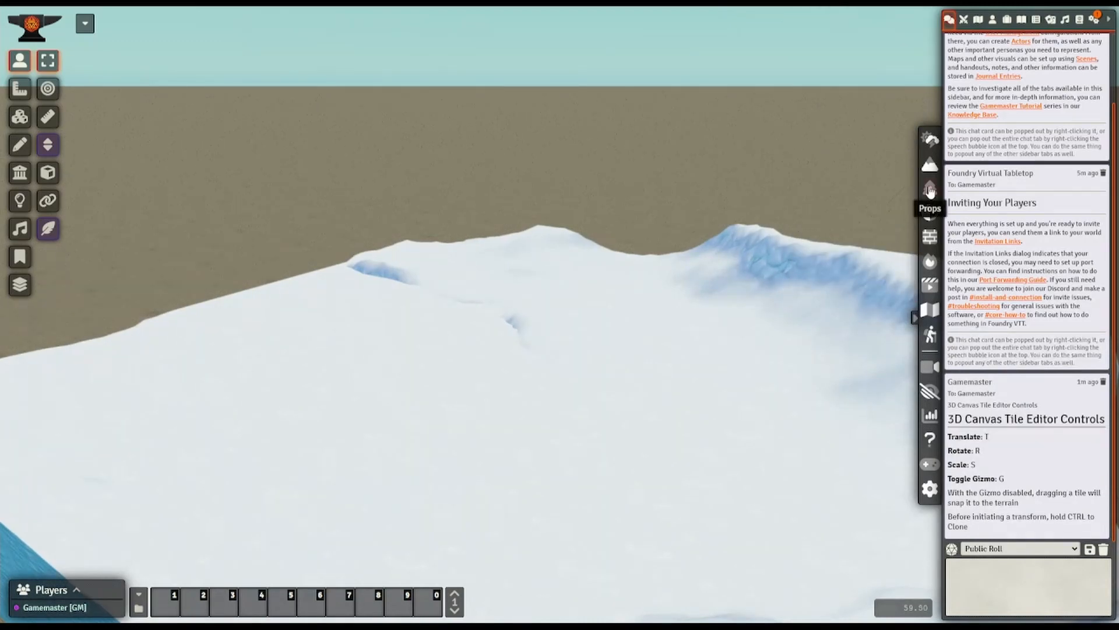
pyautogui.click(930, 189)
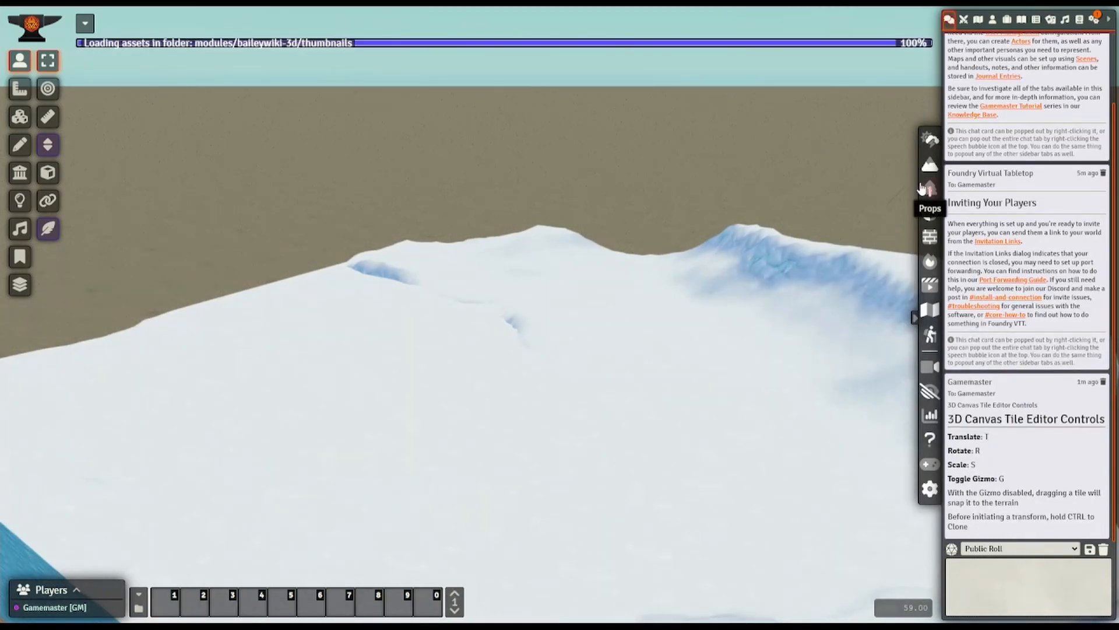
pyautogui.click(931, 208)
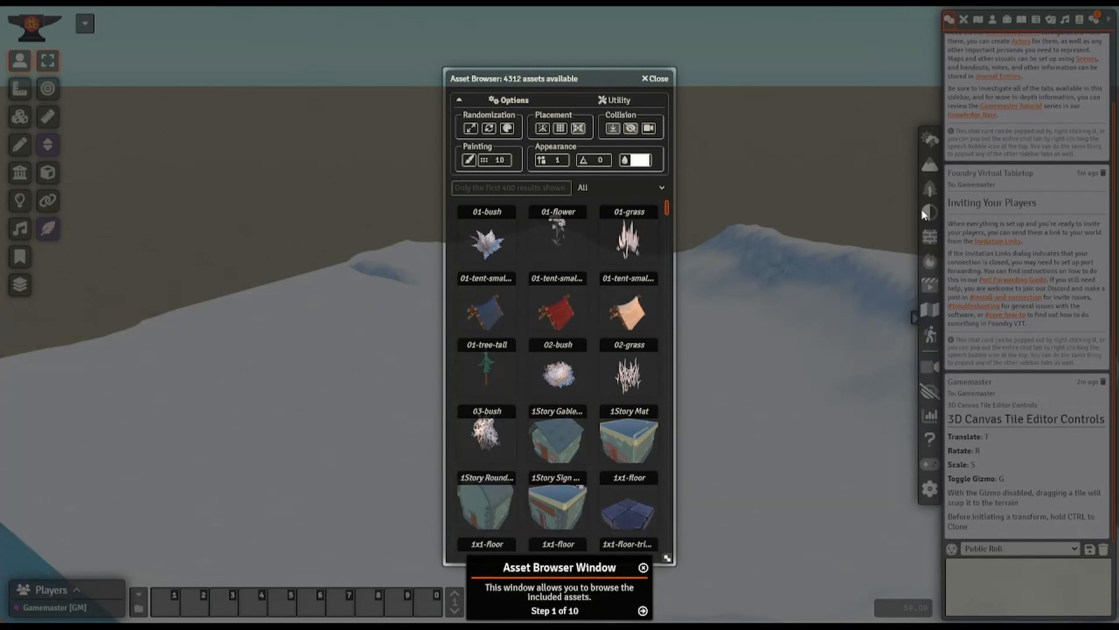
pyautogui.moveTo(543, 618)
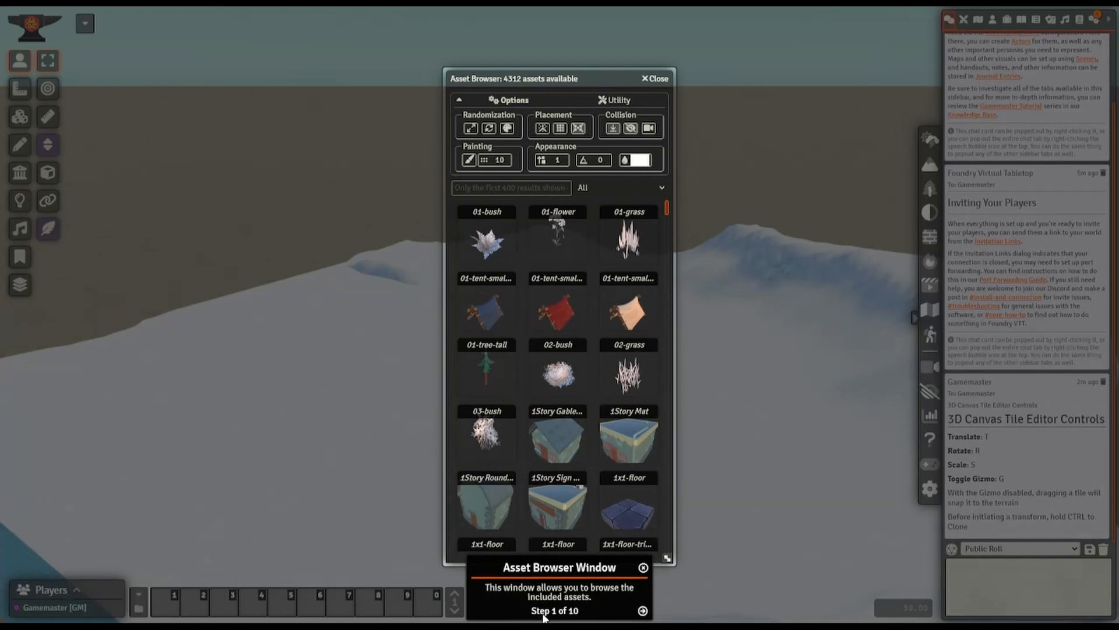
pyautogui.moveTo(552, 552)
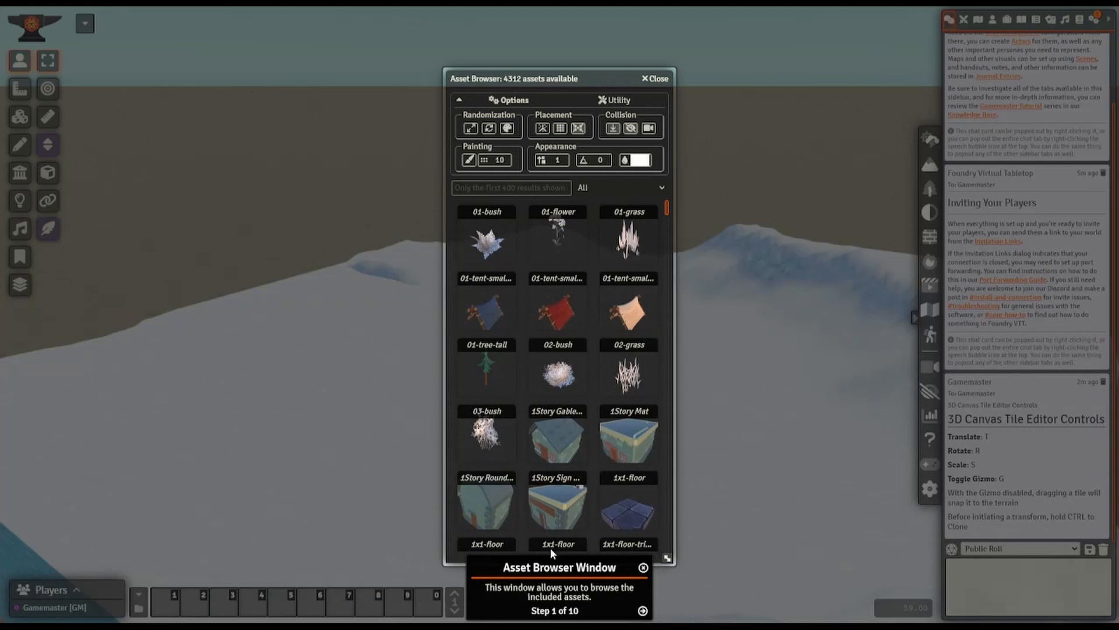
pyautogui.moveTo(562, 582)
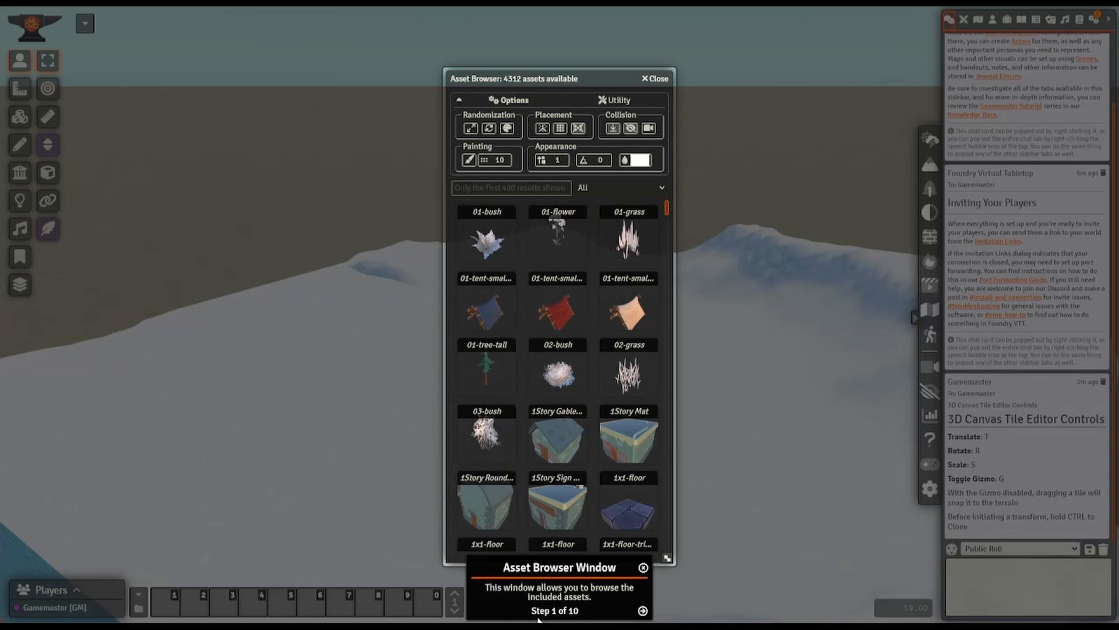
pyautogui.moveTo(470, 187)
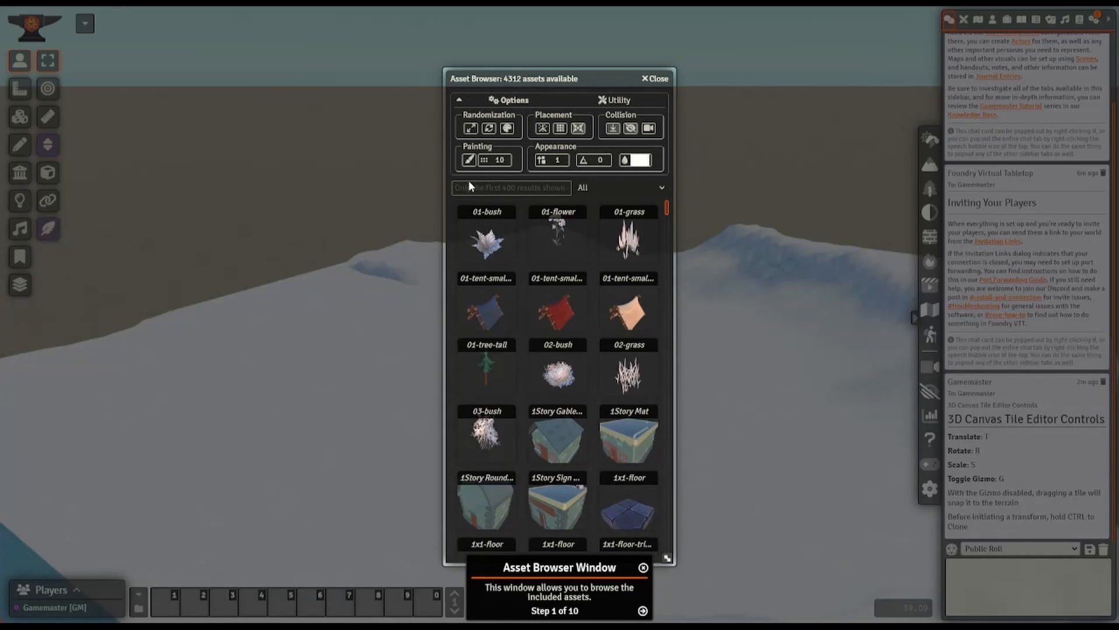
pyautogui.moveTo(207, 406)
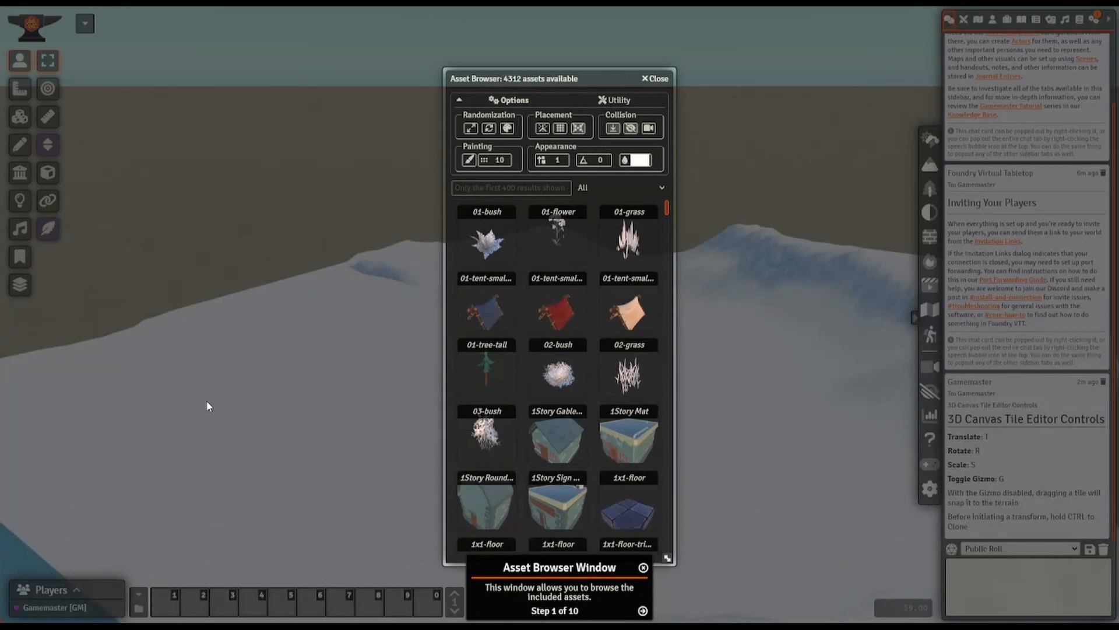
pyautogui.moveTo(181, 358)
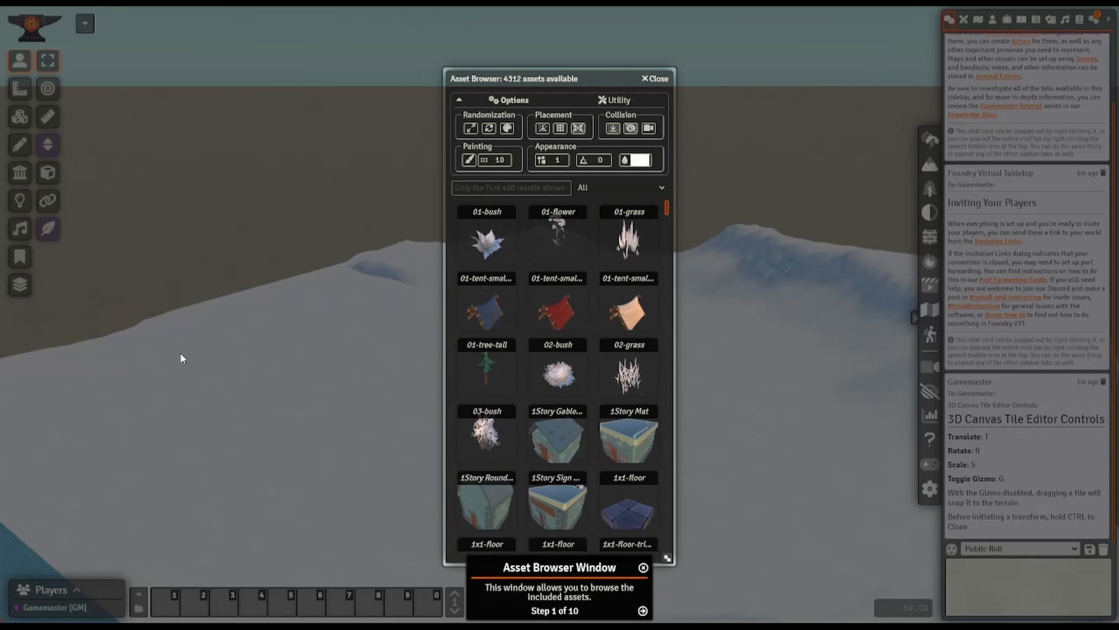
pyautogui.click(644, 610)
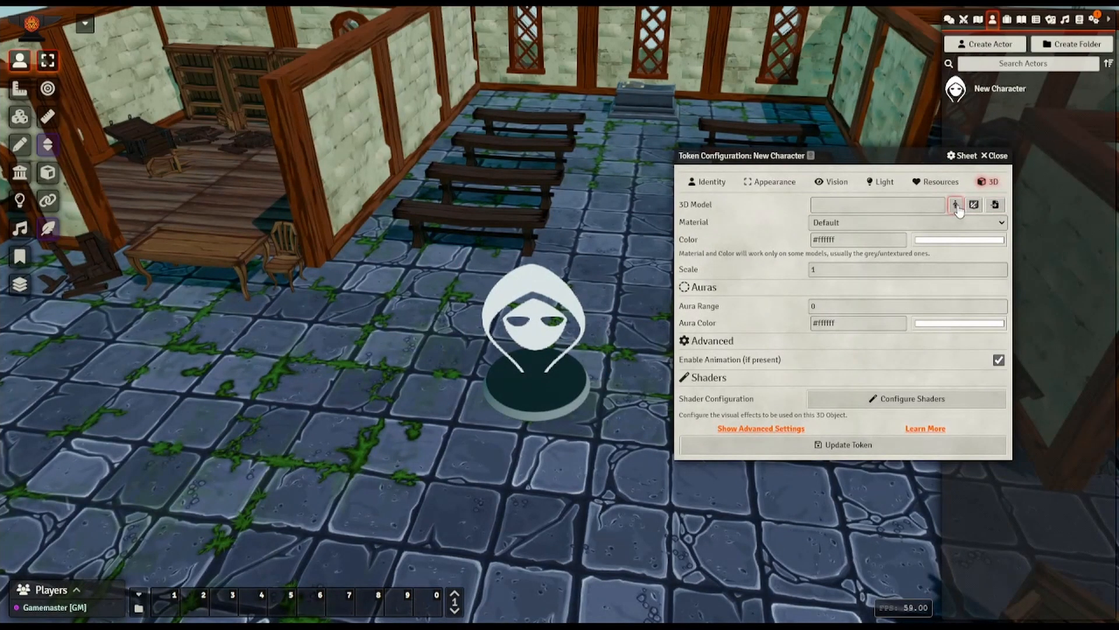
# Browse the 364 token models from the token's 3D Model field, scrolling down through the list.
pyautogui.click(955, 205)
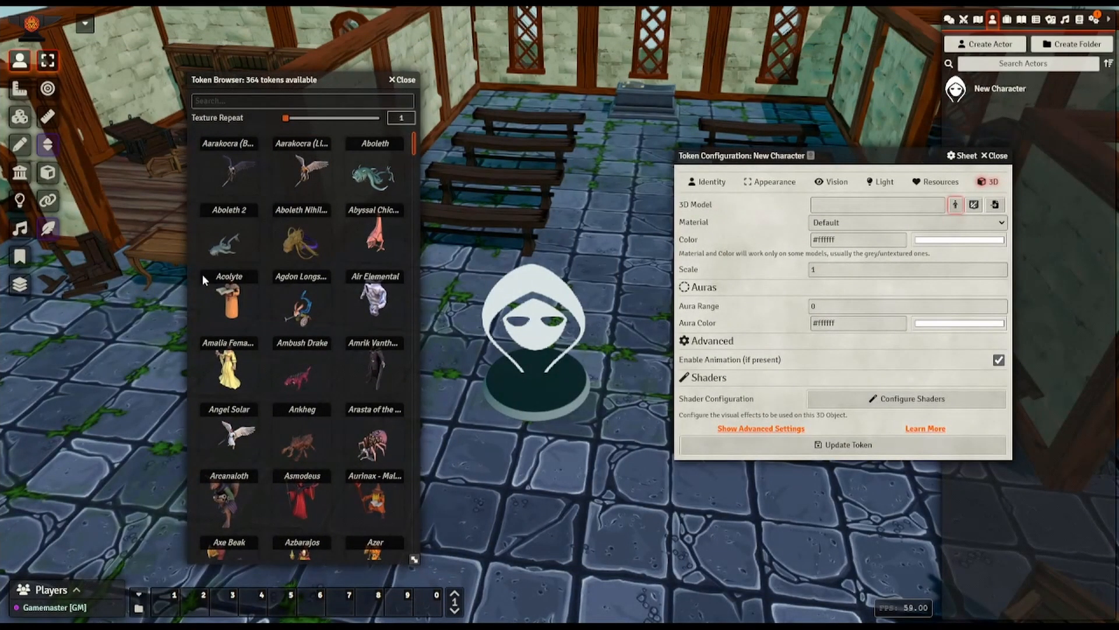
pyautogui.moveTo(265, 291)
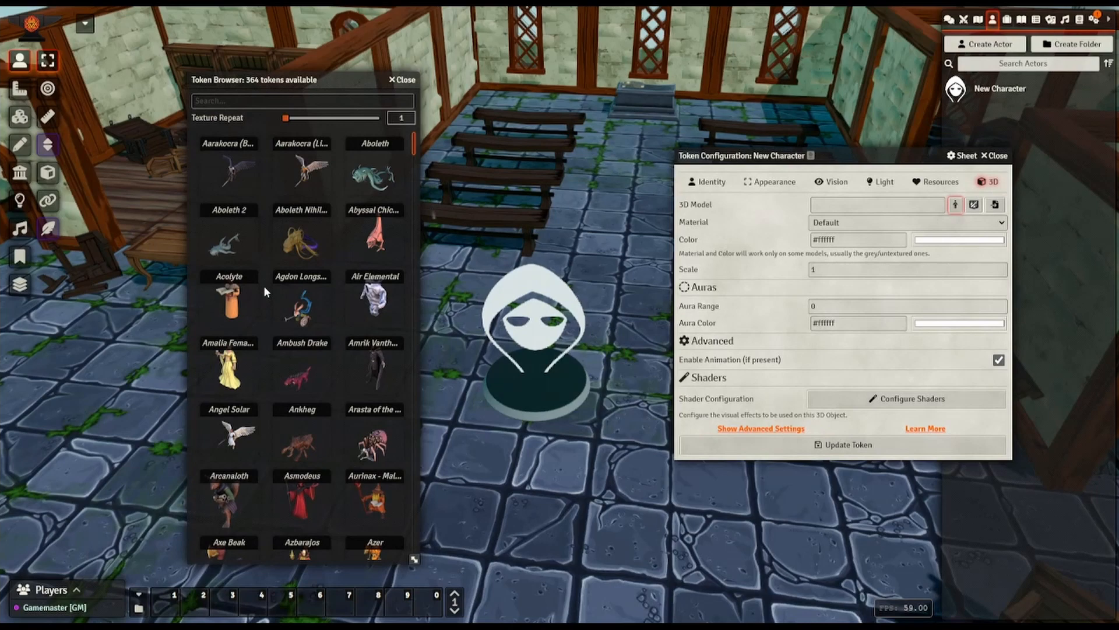
pyautogui.scroll(-3)
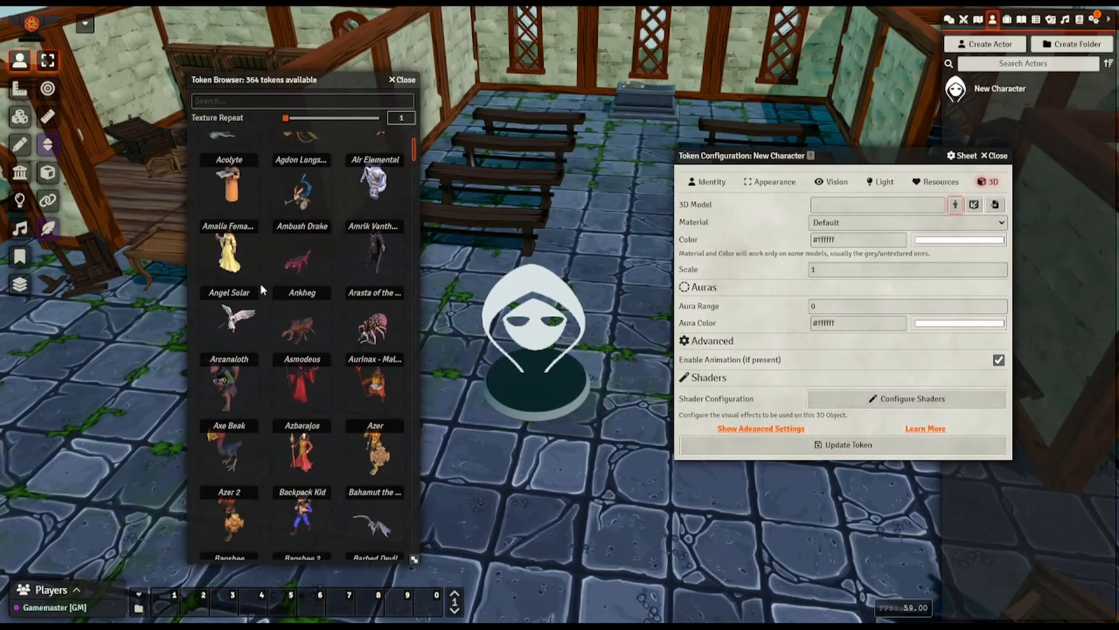
pyautogui.scroll(-3)
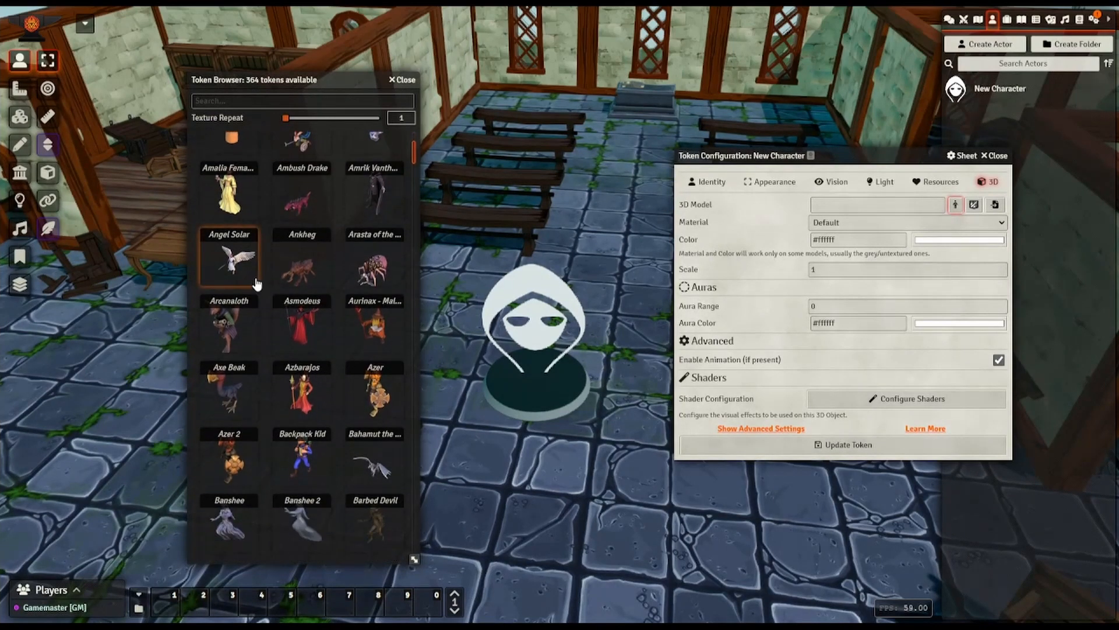
pyautogui.scroll(-3)
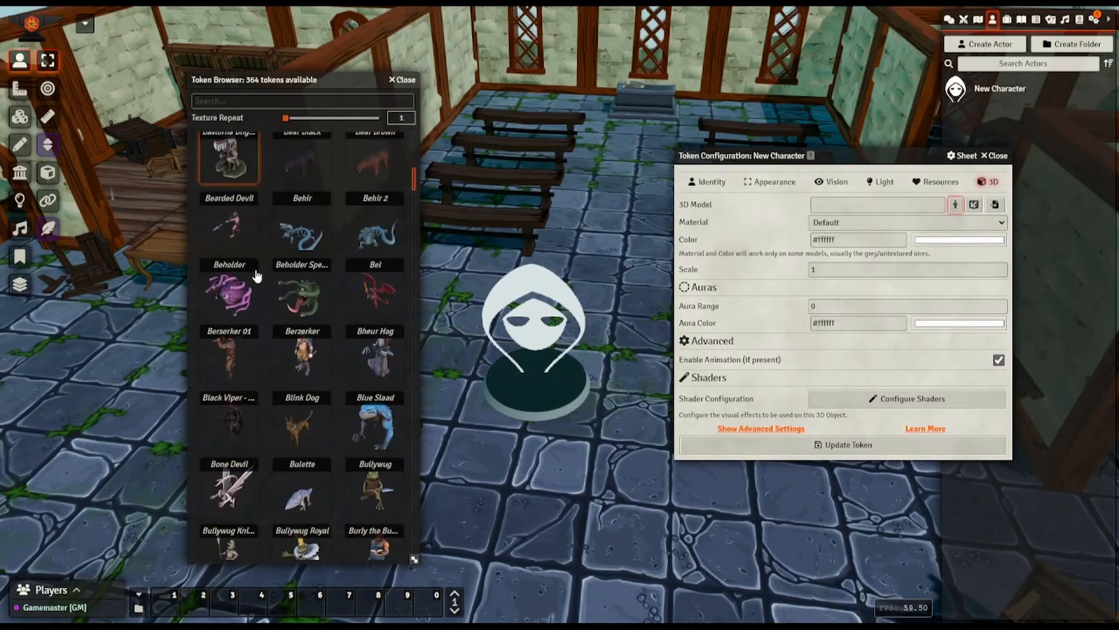
pyautogui.scroll(-3)
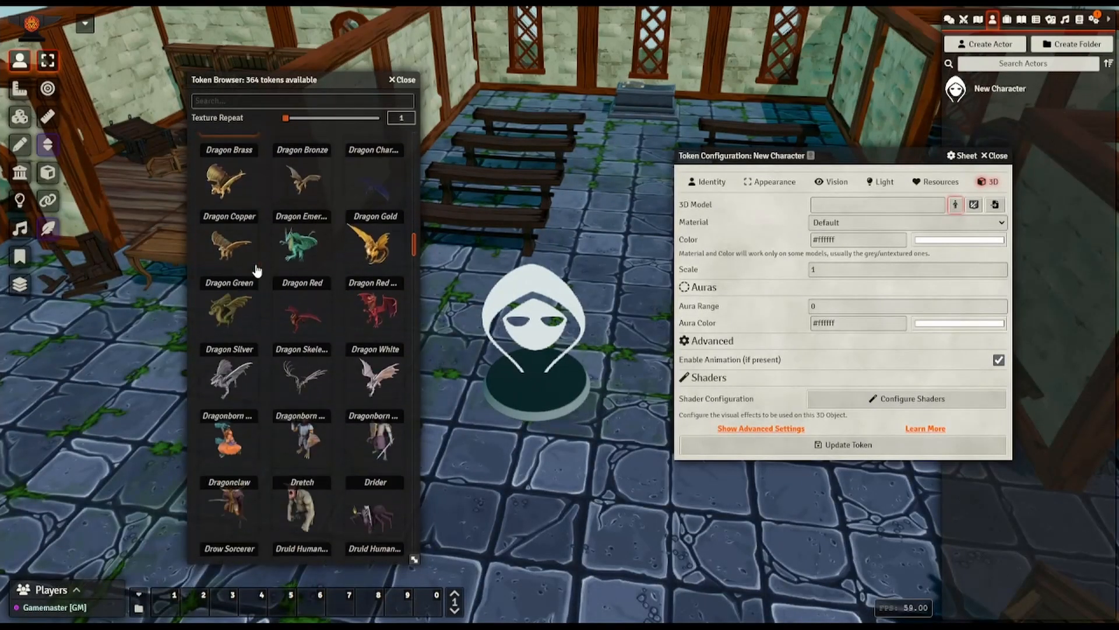
pyautogui.scroll(-3)
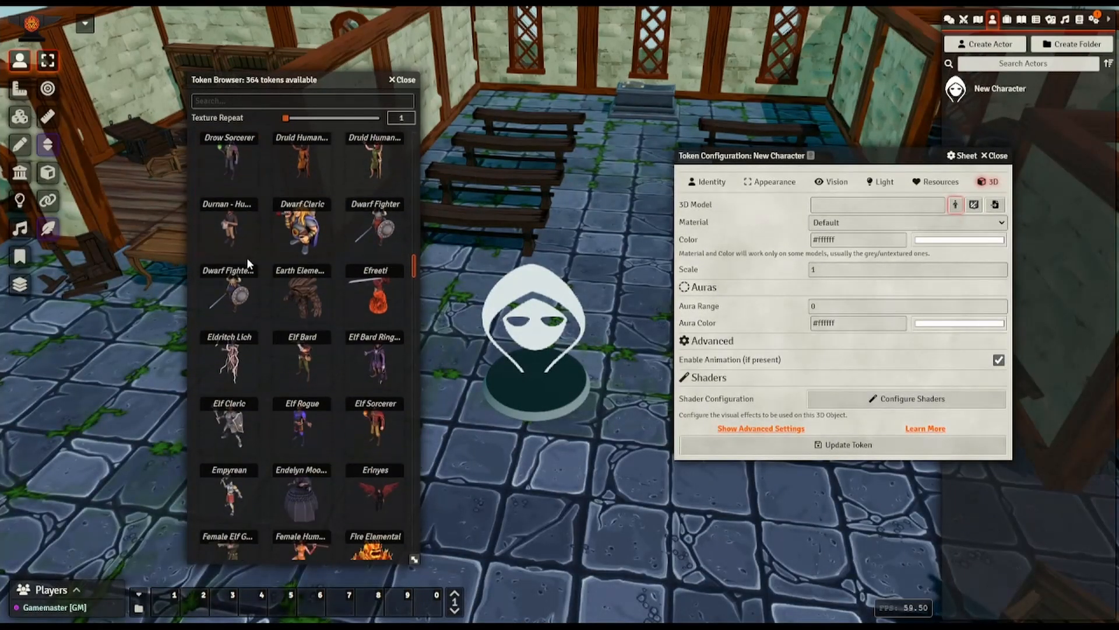
pyautogui.scroll(-3)
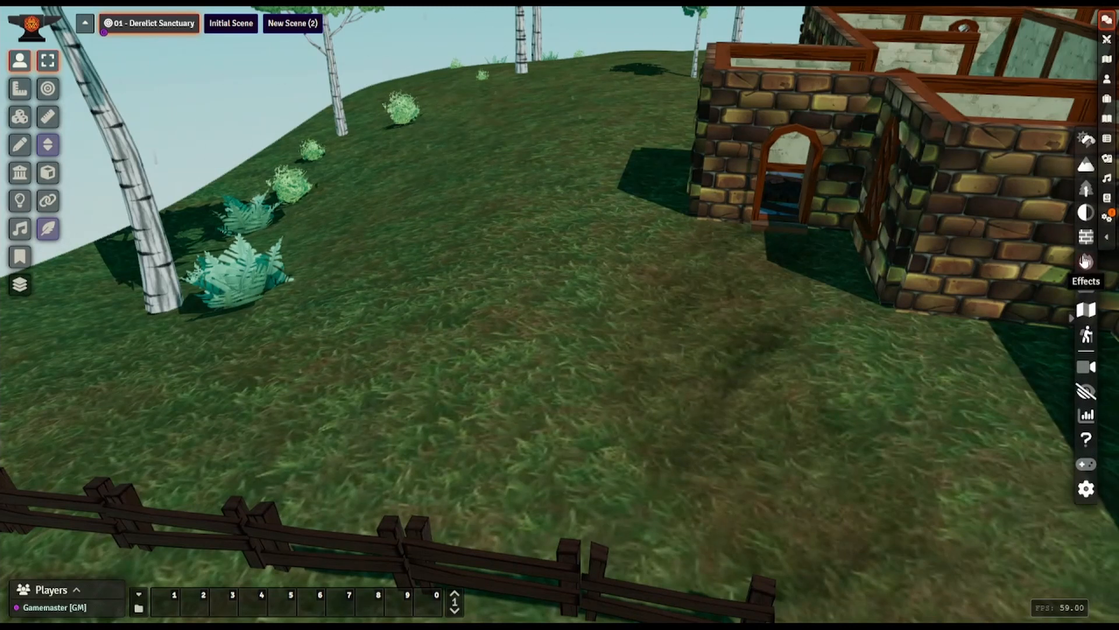
# Place an acid-style splash surface effect on the grass from the Effect Browser and scroll toward the fire effects.
pyautogui.click(1085, 260)
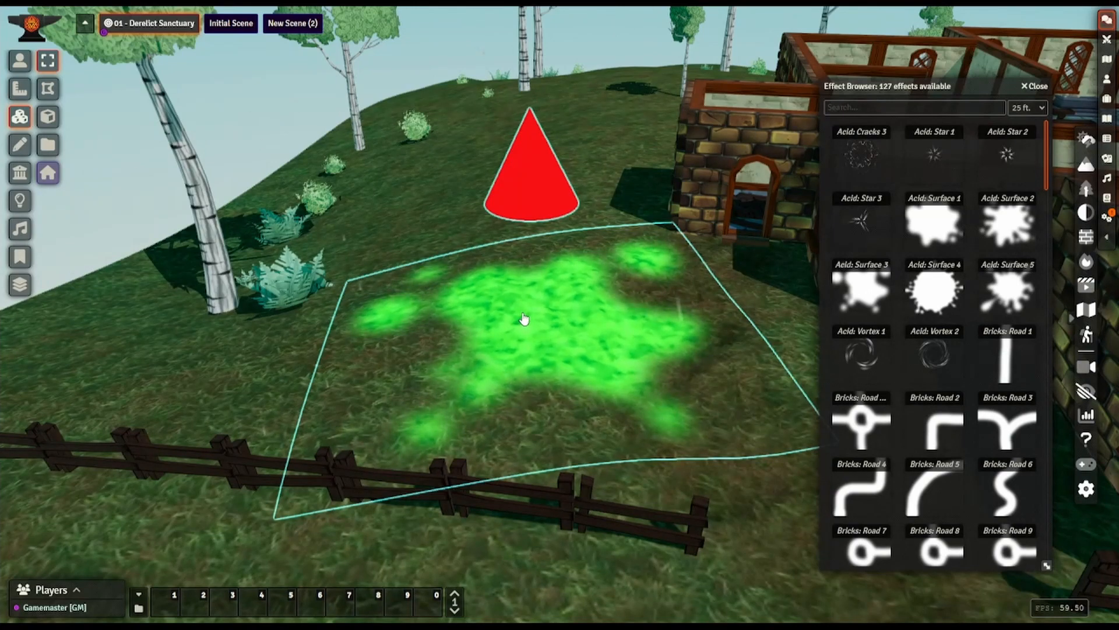
pyautogui.click(530, 165)
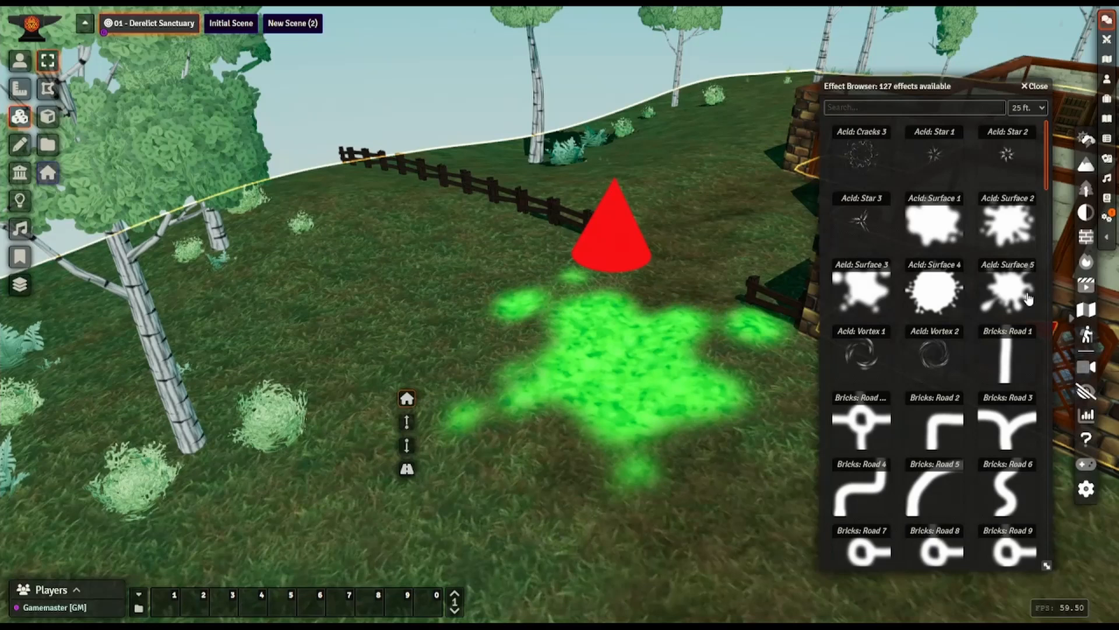
pyautogui.scroll(-3)
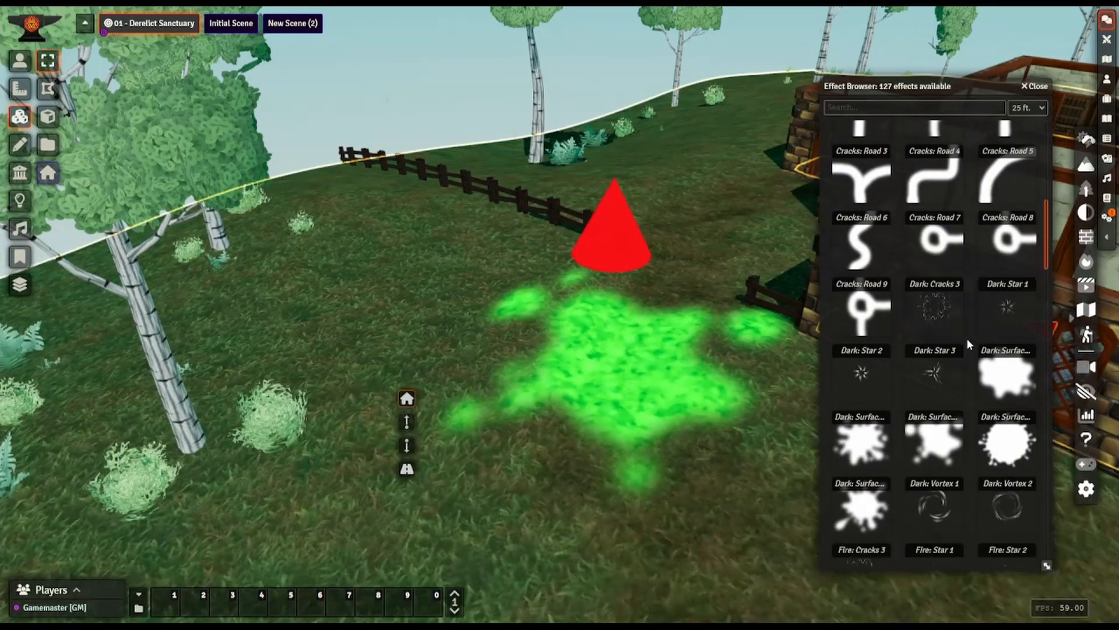
pyautogui.scroll(-3)
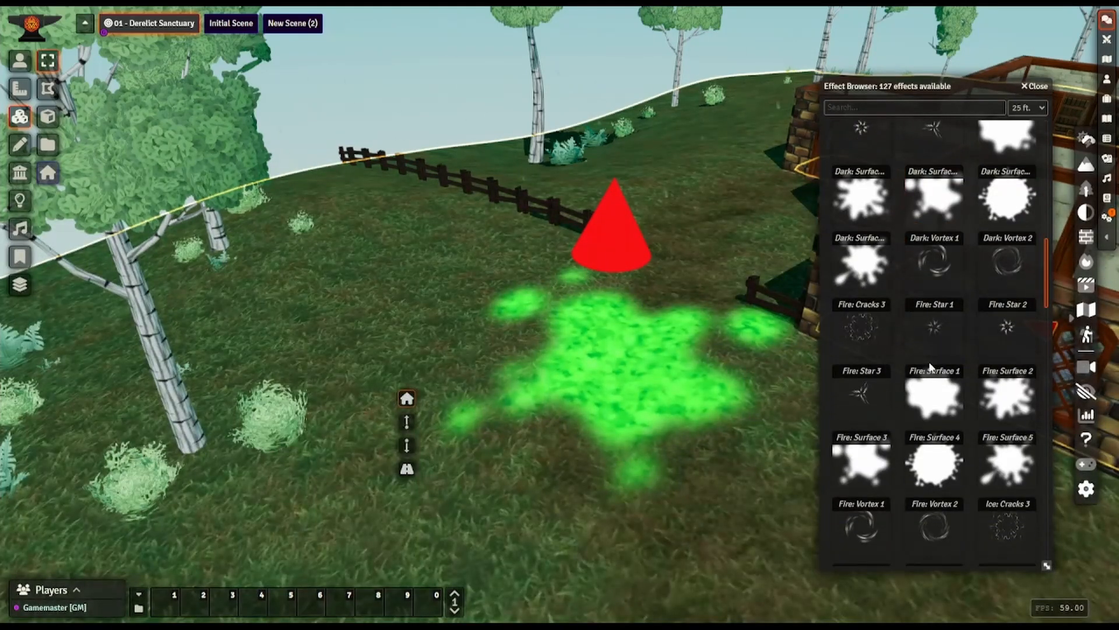
pyautogui.scroll(3)
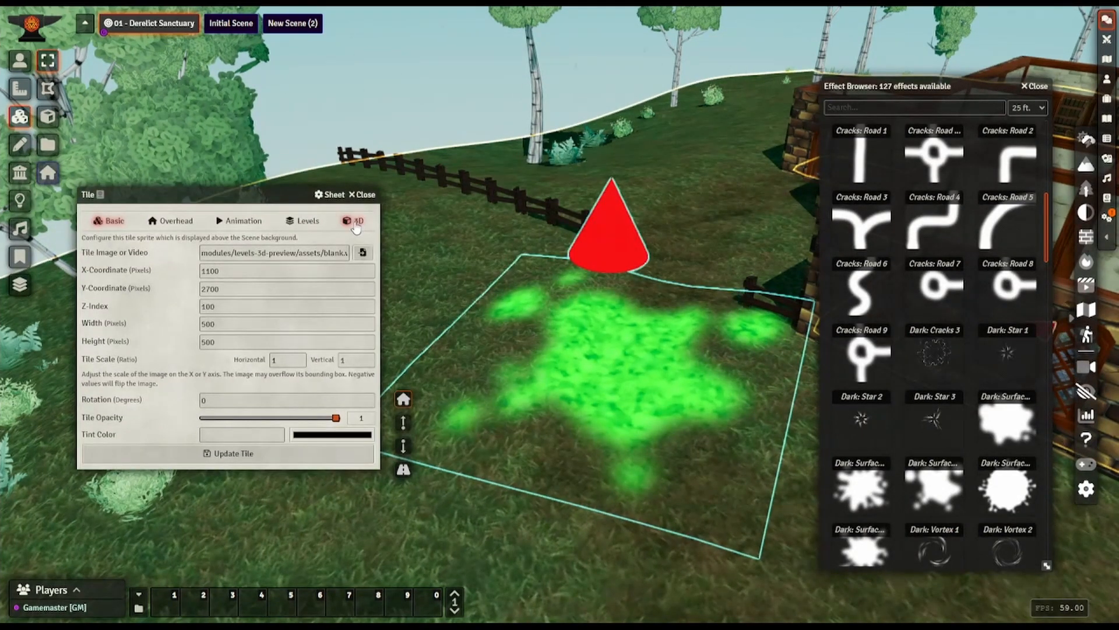
# Reshade the splash tile with the Fire shader under its 3D settings, apply it and close the tile window.
pyautogui.click(355, 220)
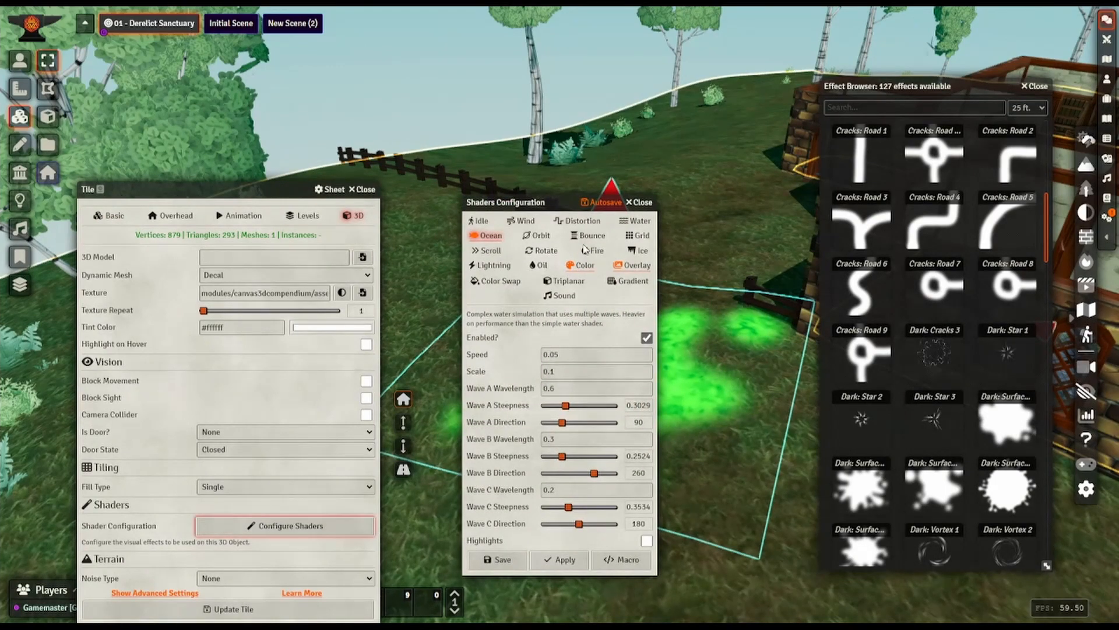
pyautogui.click(593, 249)
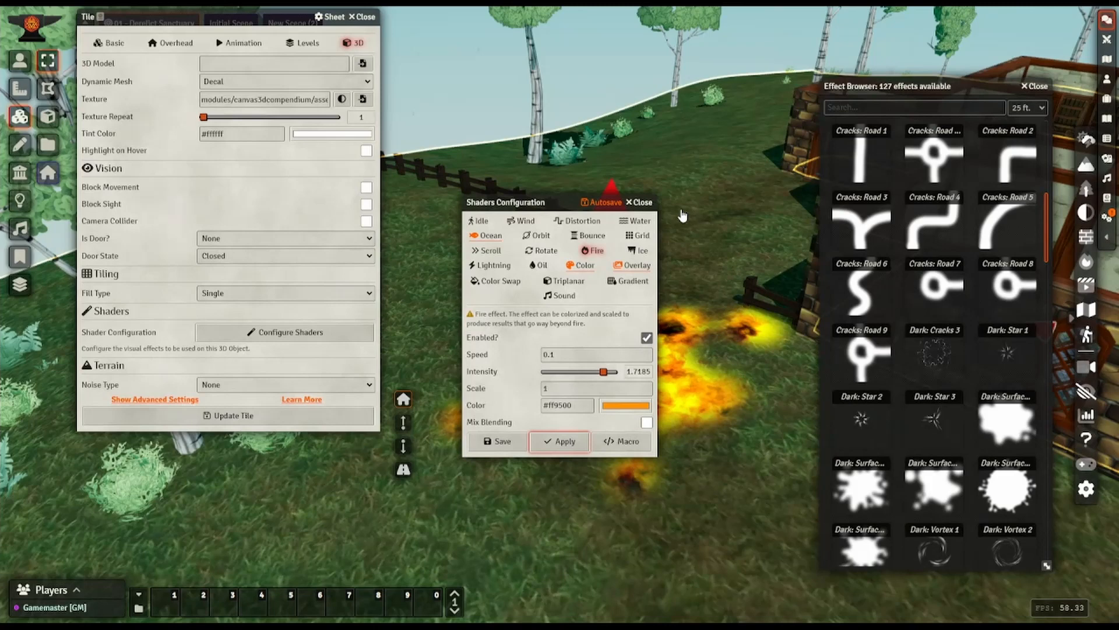
pyautogui.click(638, 201)
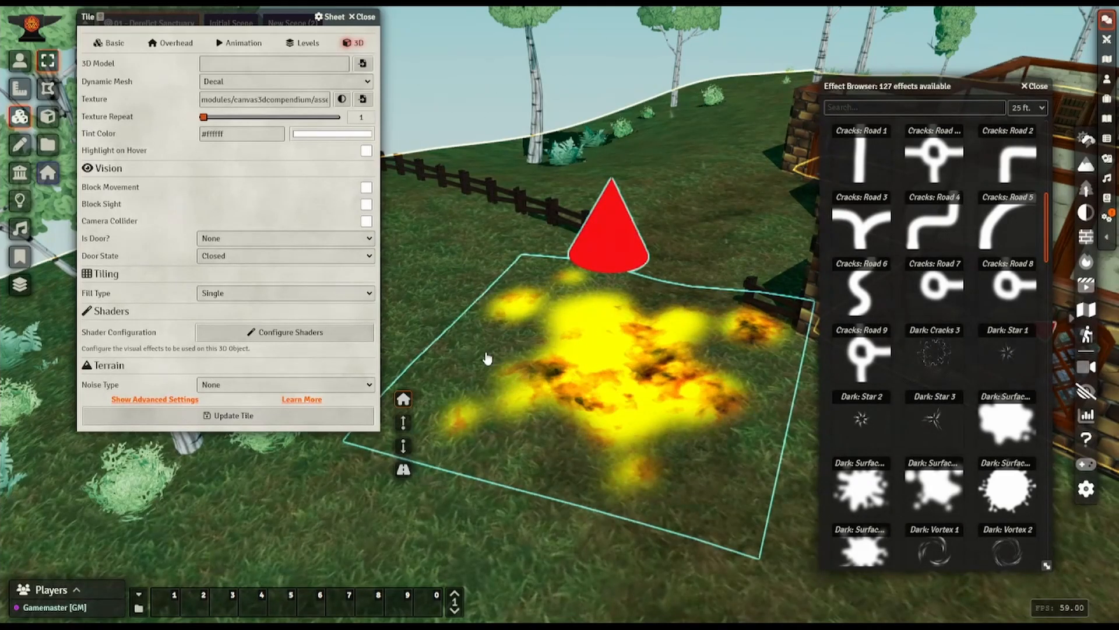
pyautogui.click(606, 235)
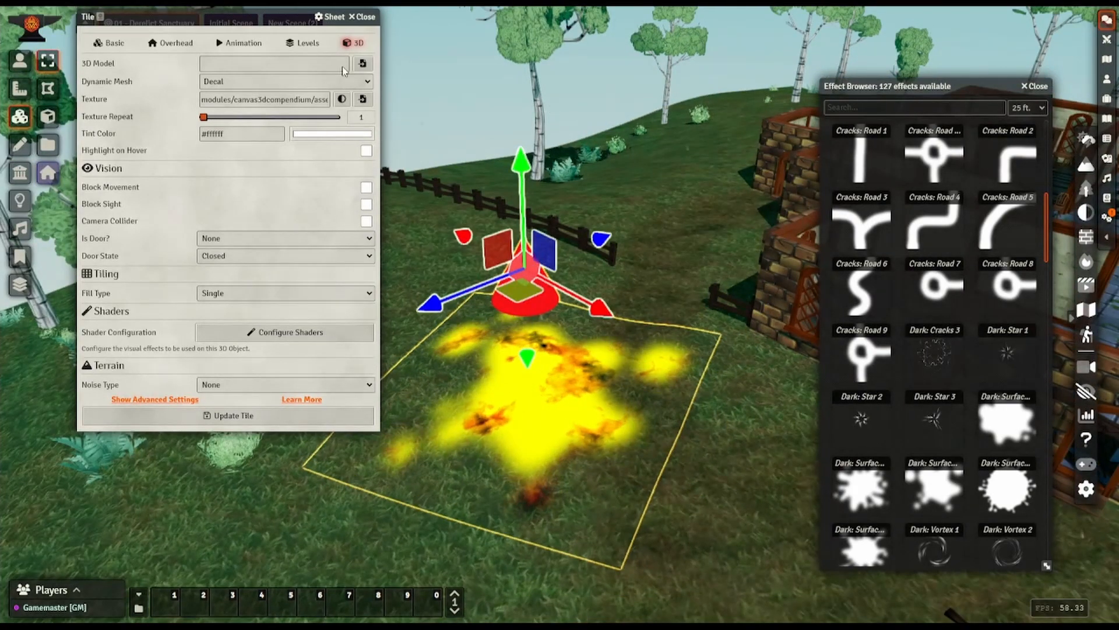
pyautogui.click(363, 16)
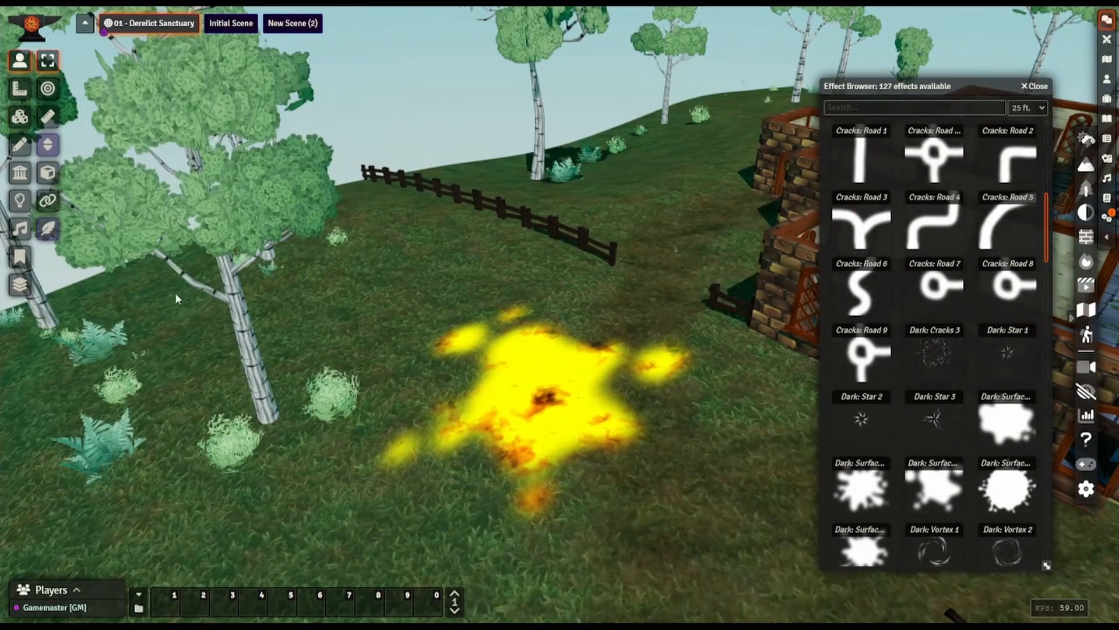